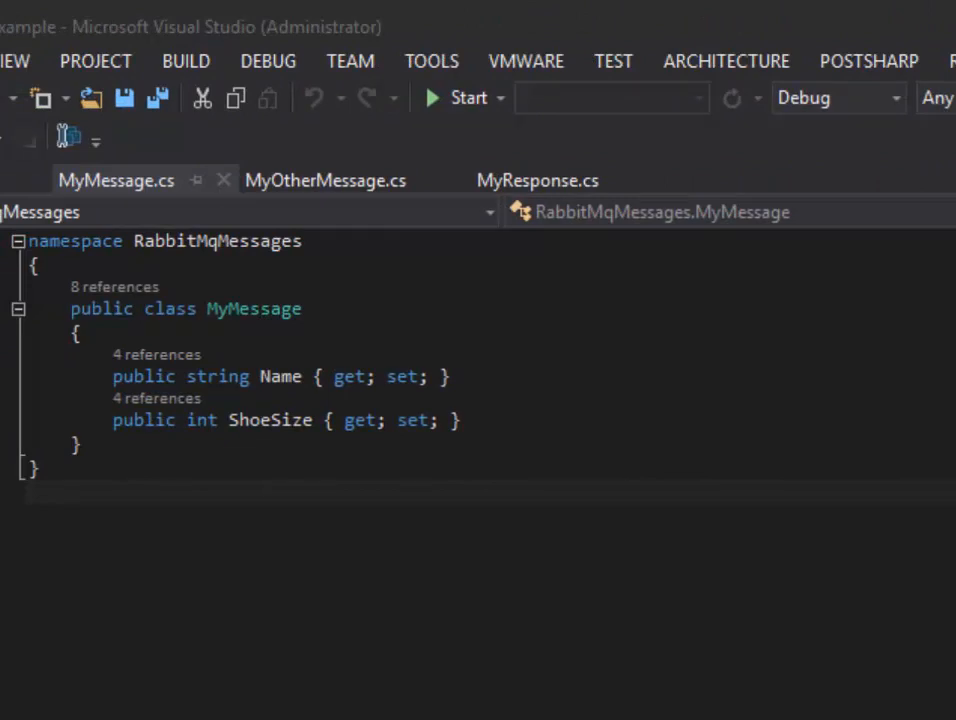
Review the MyMessage, MyOtherMessage and MyResponse message class files in turn
left_click(325, 180)
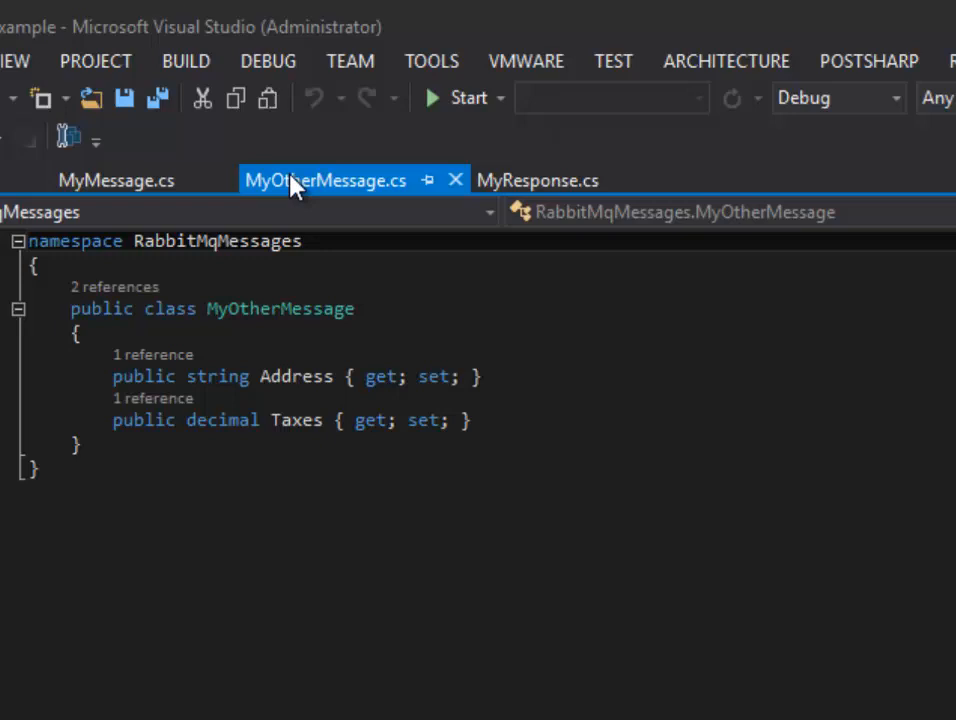
left_click(537, 180)
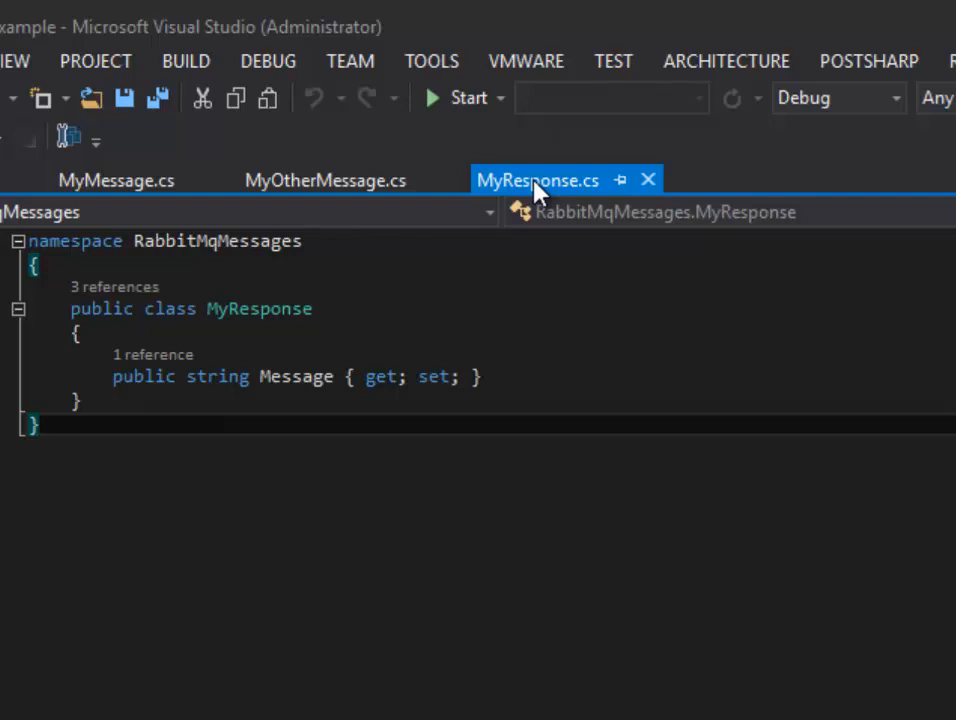
left_click(116, 180)
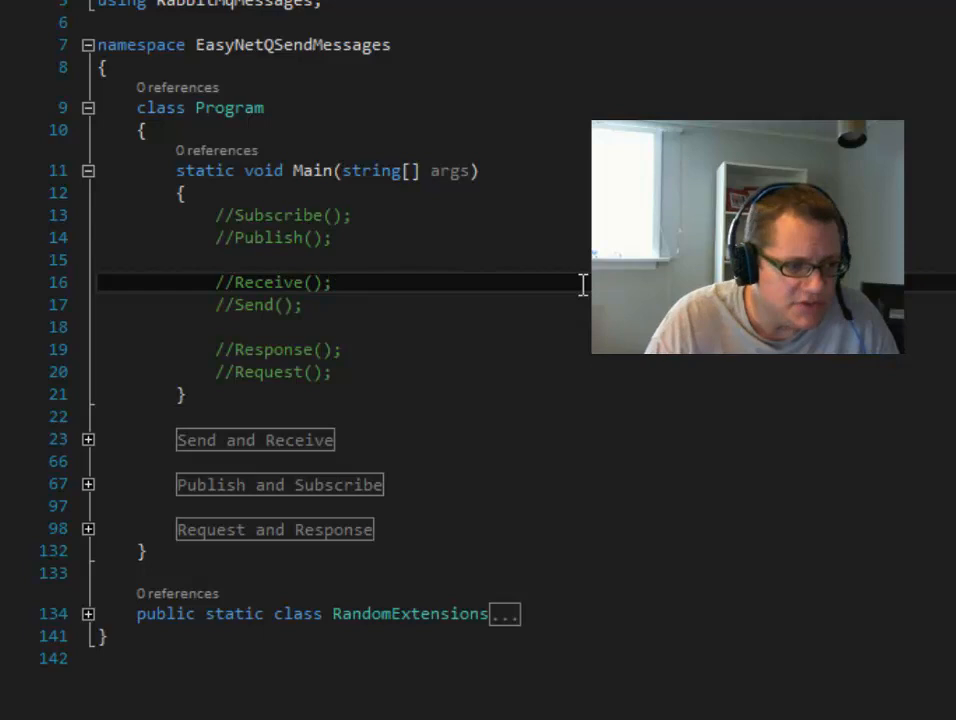
mouse_move(218, 238)
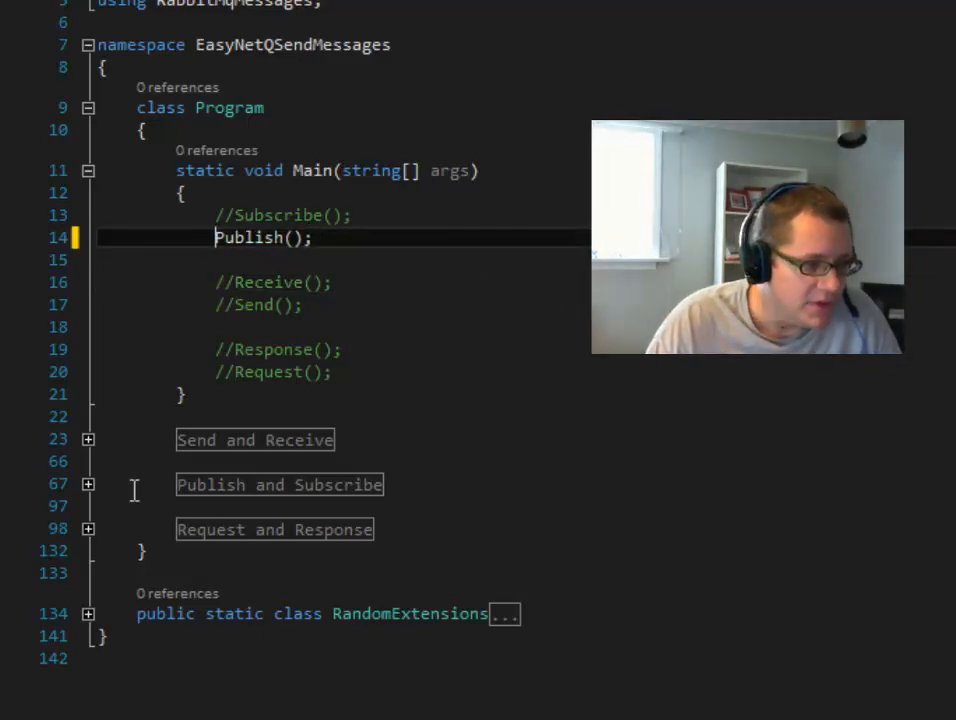
Select the uncommented Publish() call in Main and expand the Publish and Subscribe region
double_click(249, 238)
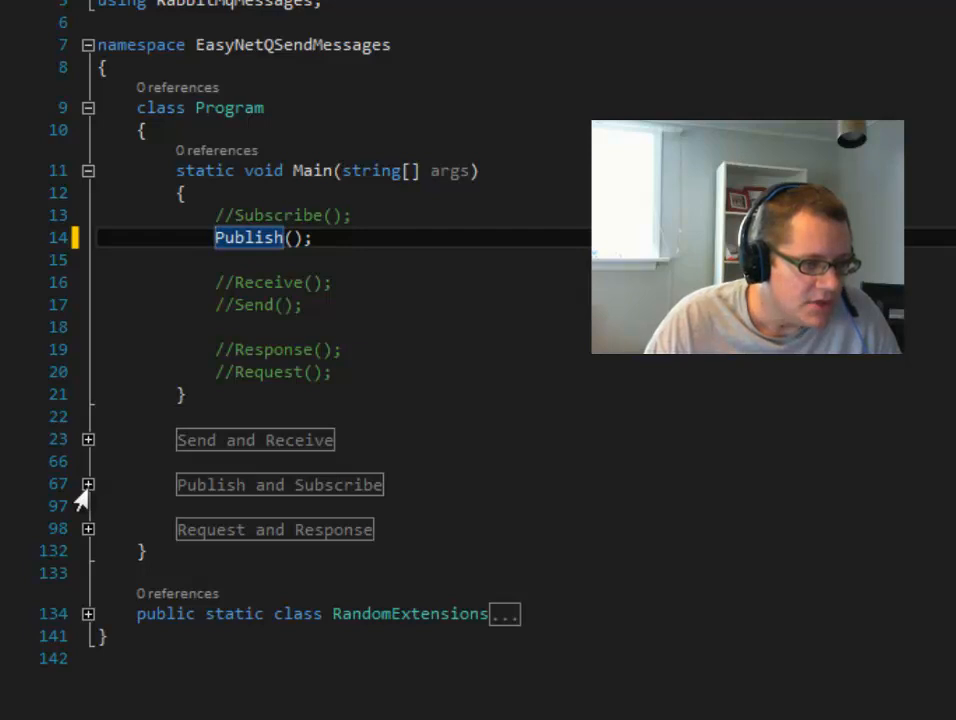
left_click(87, 484)
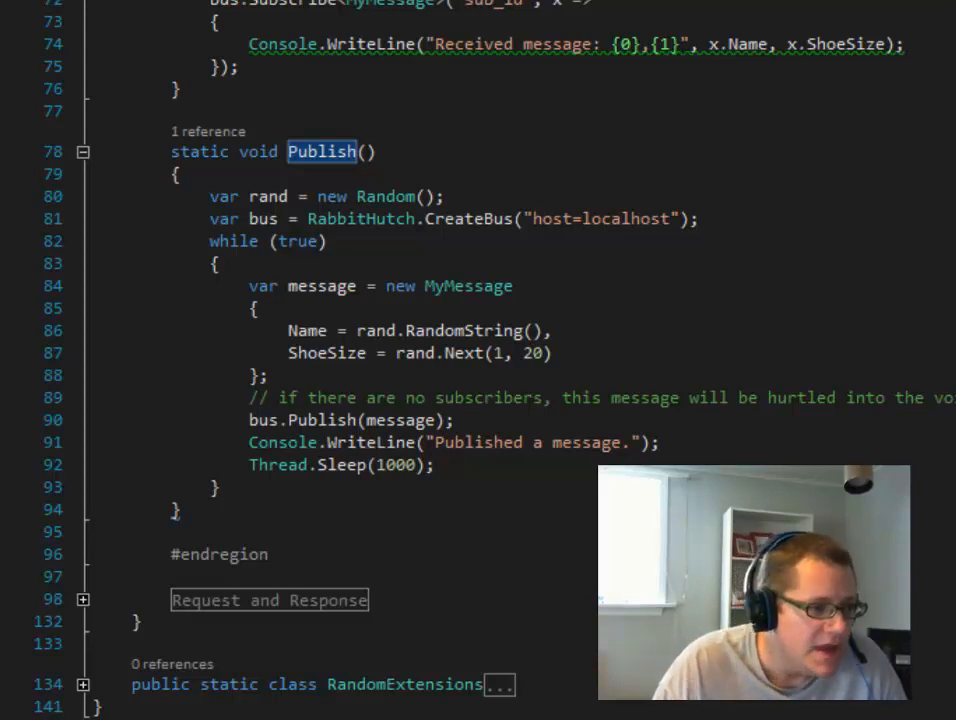
left_click(775, 218)
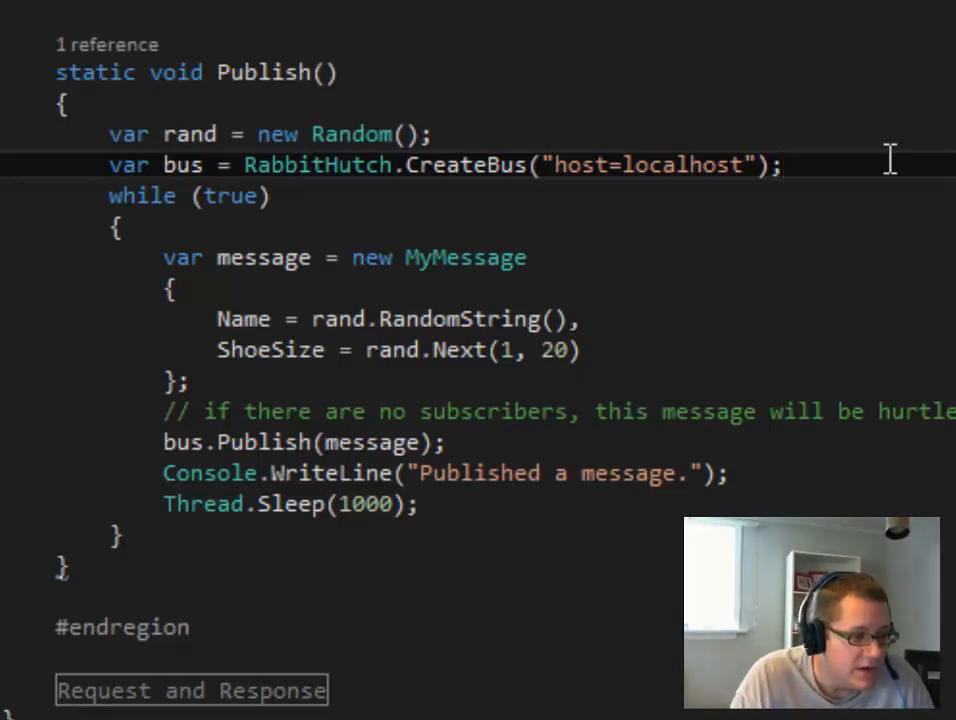
mouse_move(715, 322)
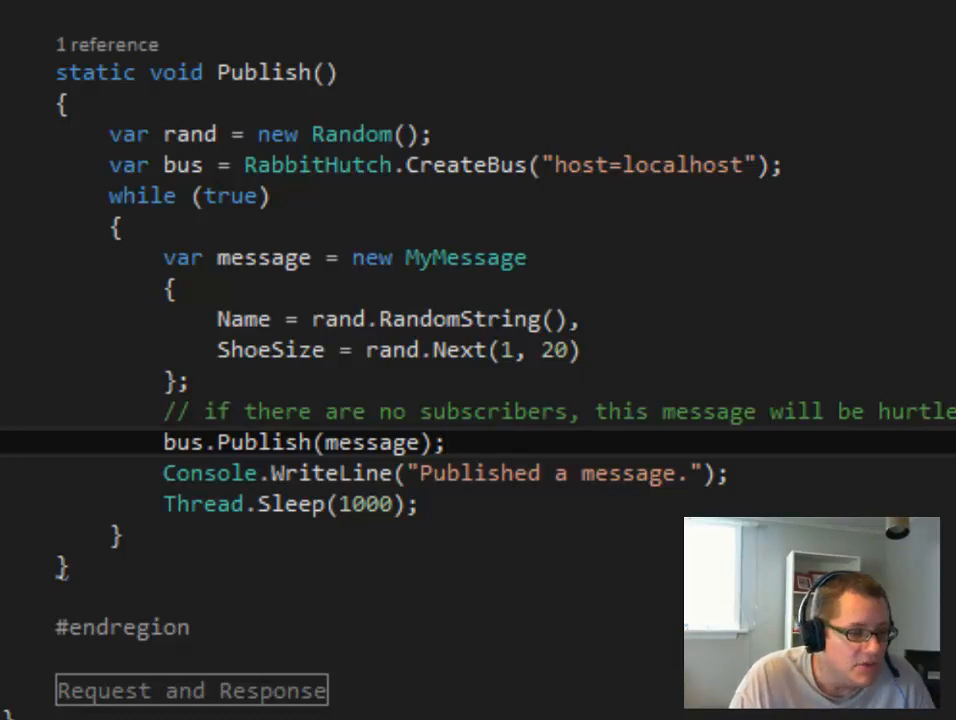
left_click(447, 442)
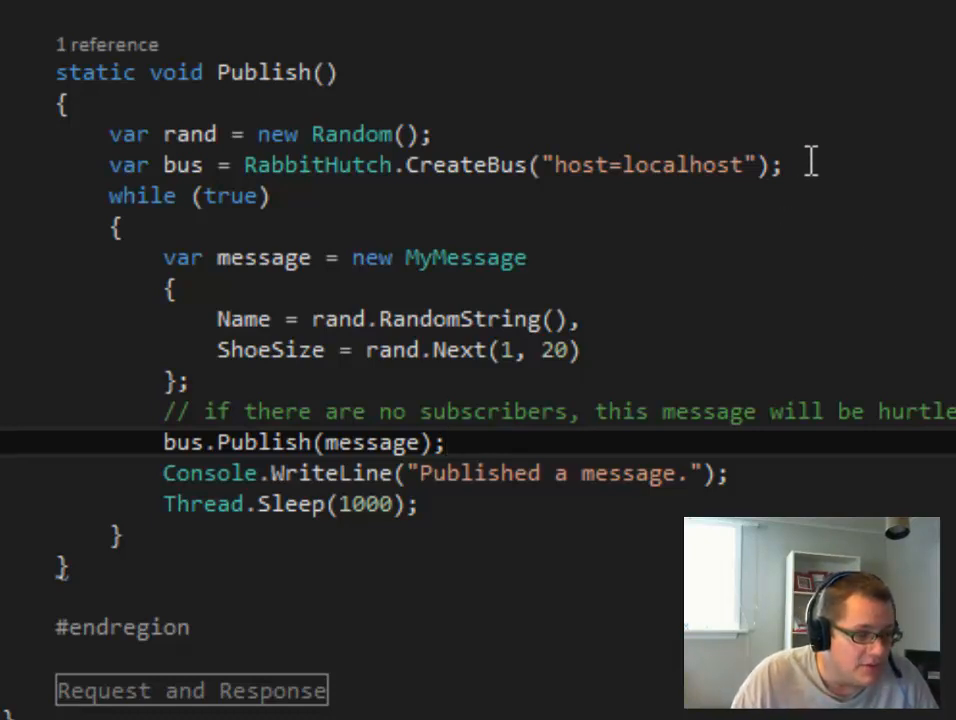
left_click(447, 442)
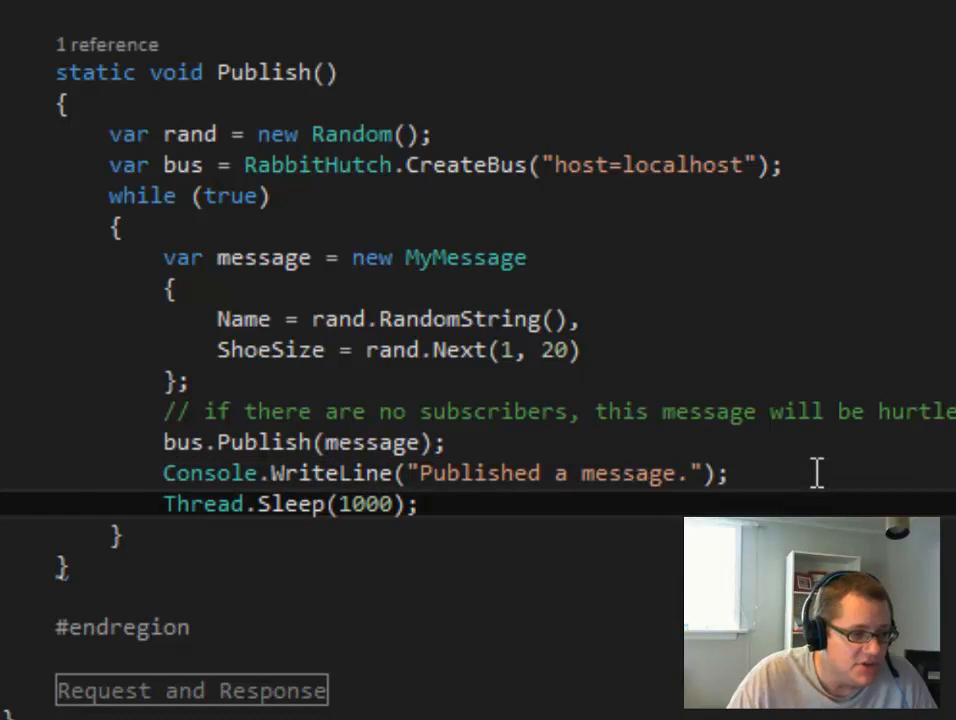
left_click(420, 503)
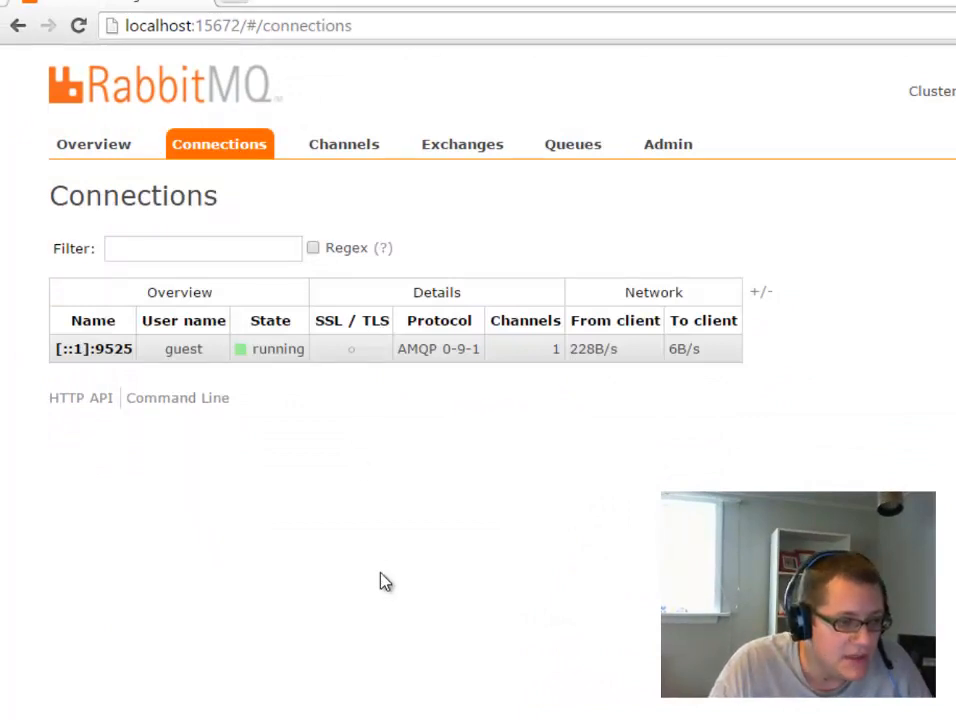
mouse_move(344, 144)
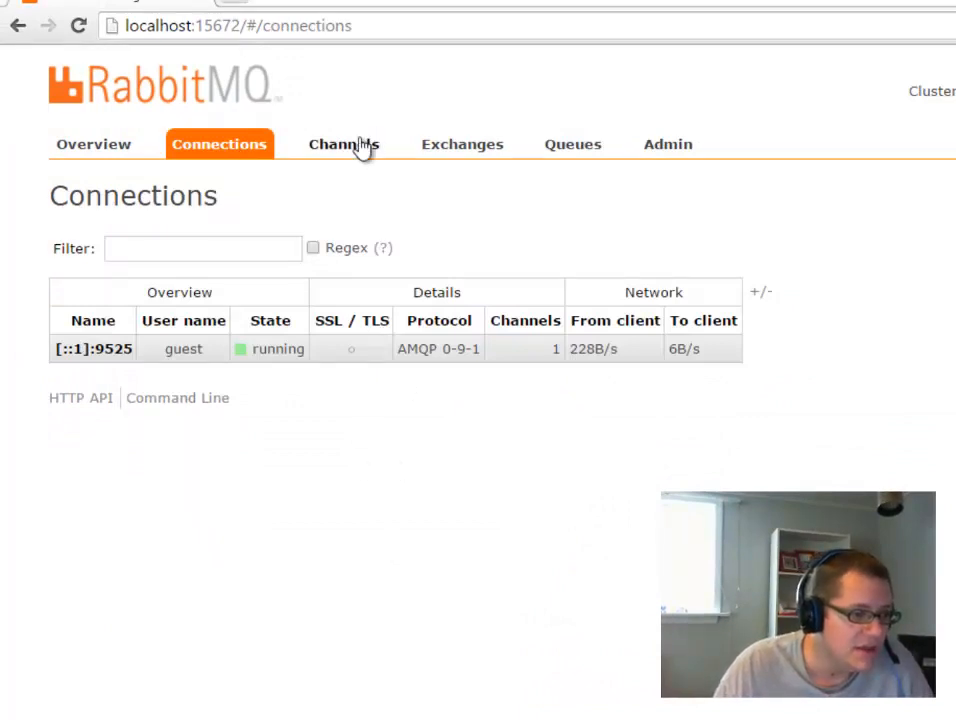
Confirm the Queues page lists no queues, then bring the publishing console forward
left_click(573, 143)
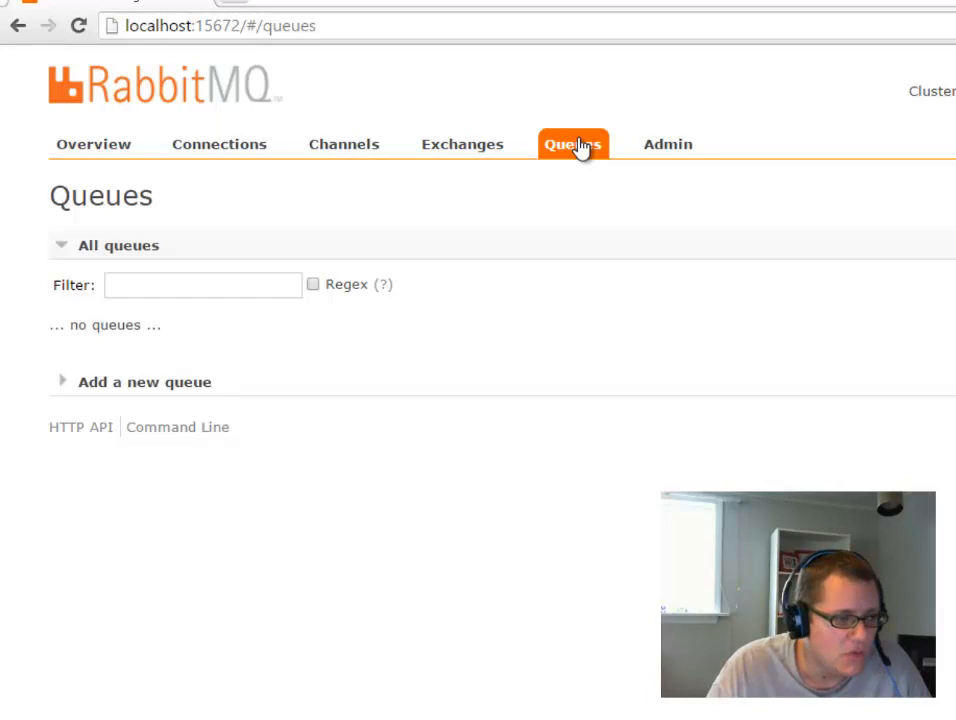
mouse_move(527, 587)
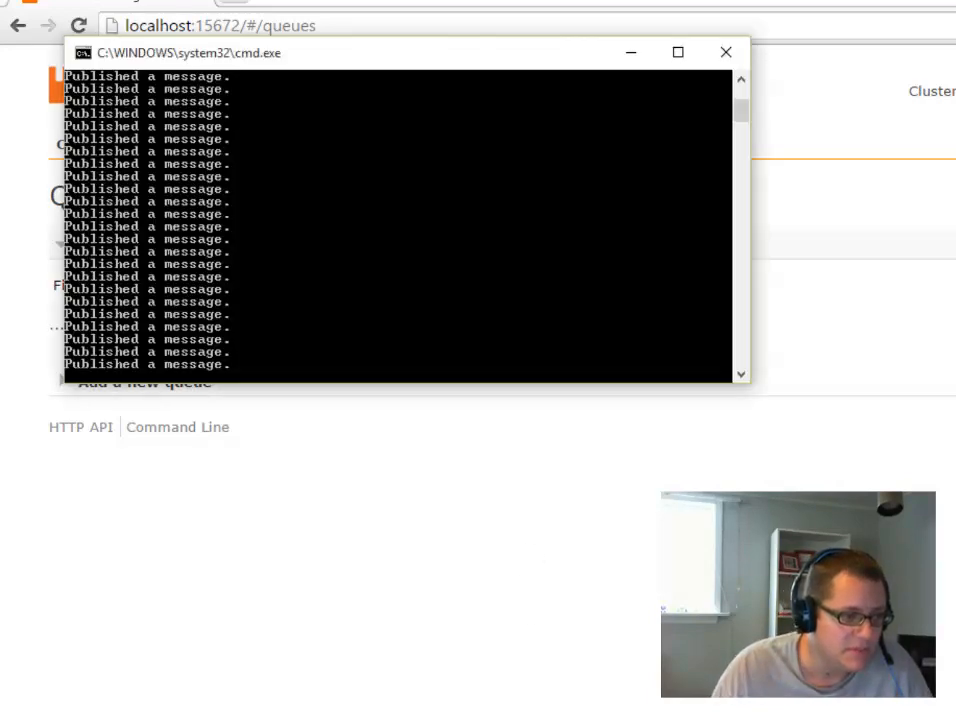
left_click(725, 52)
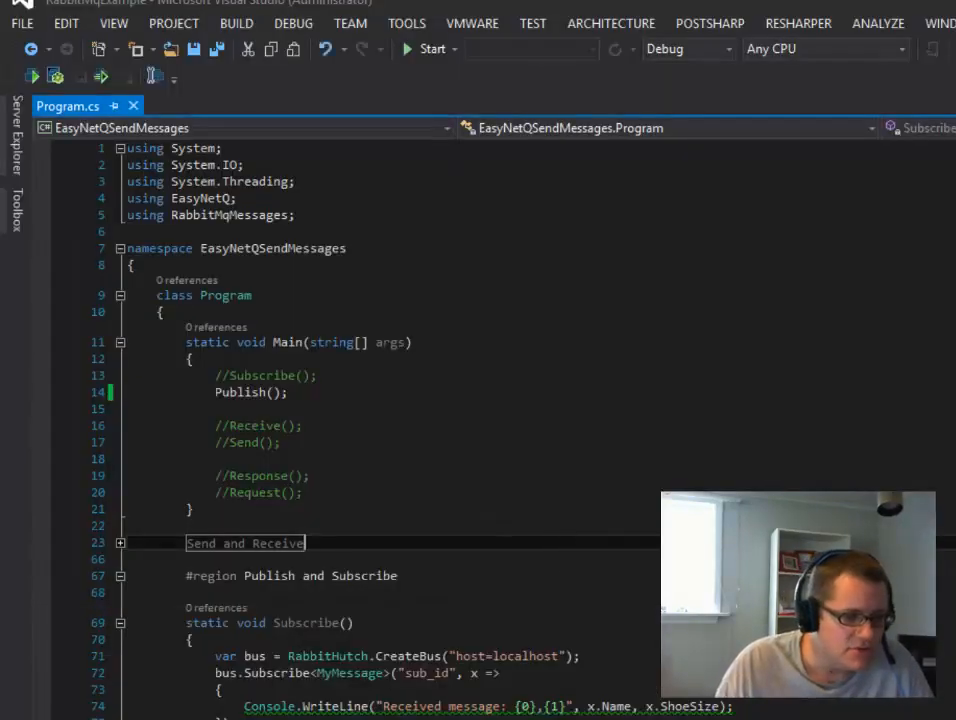
Return from the publisher console to Program.cs and scroll through the Subscribe method
left_click(406, 48)
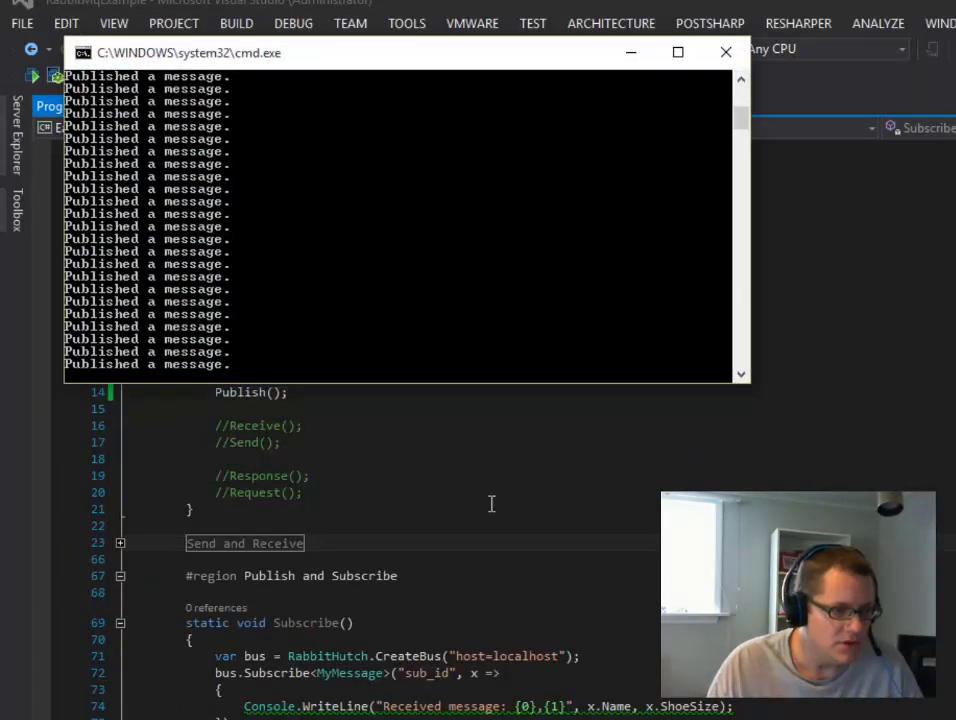
left_click(726, 52)
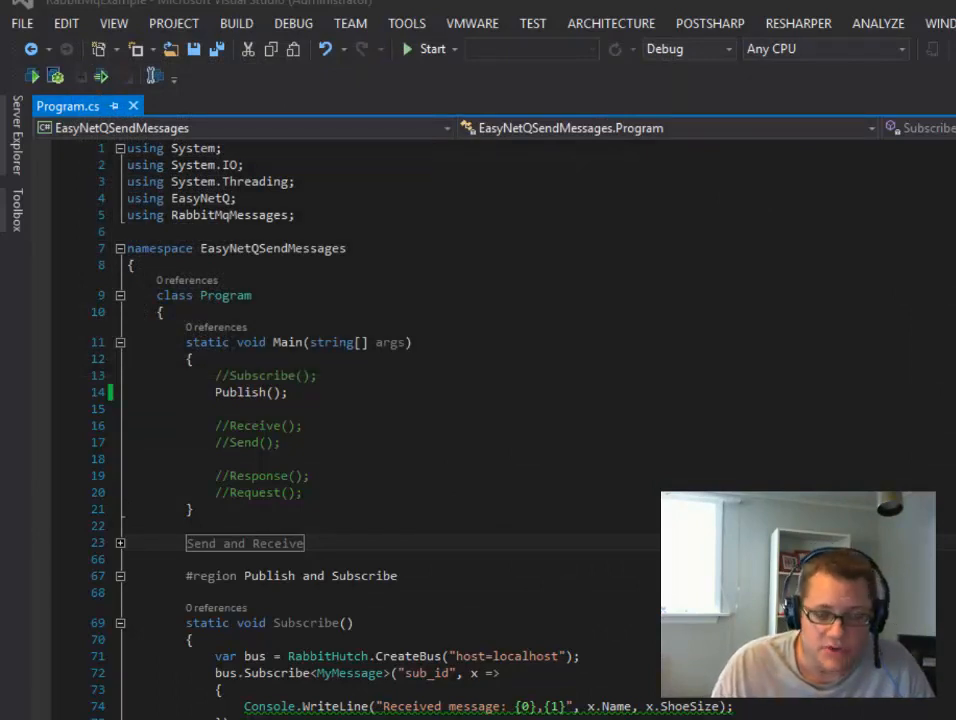
scroll("down", 3)
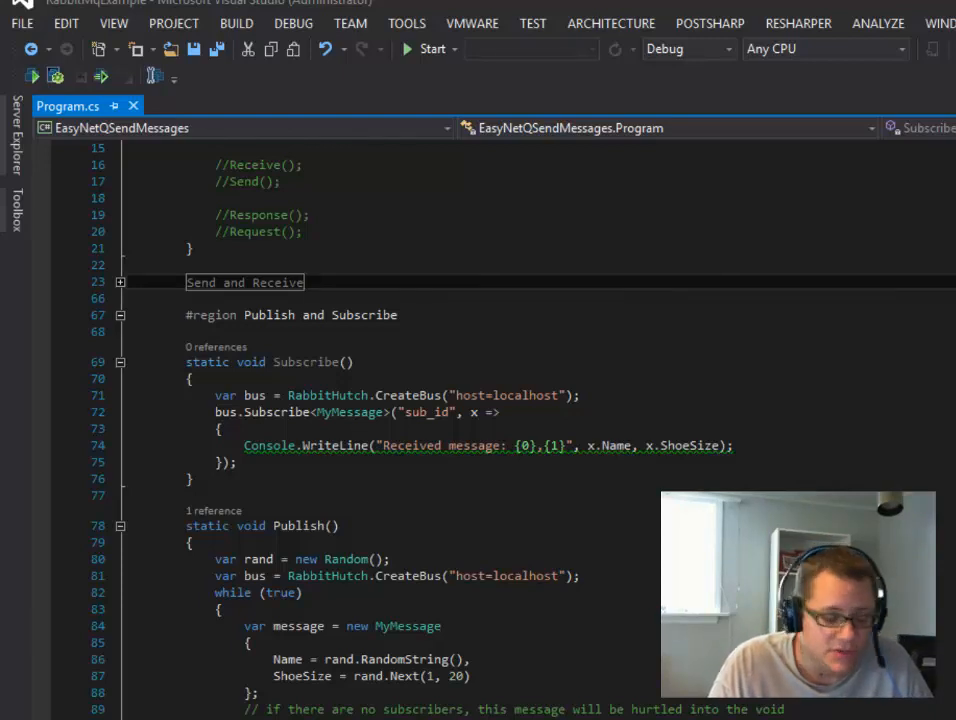
scroll("up", 3)
type("Subscribe();")
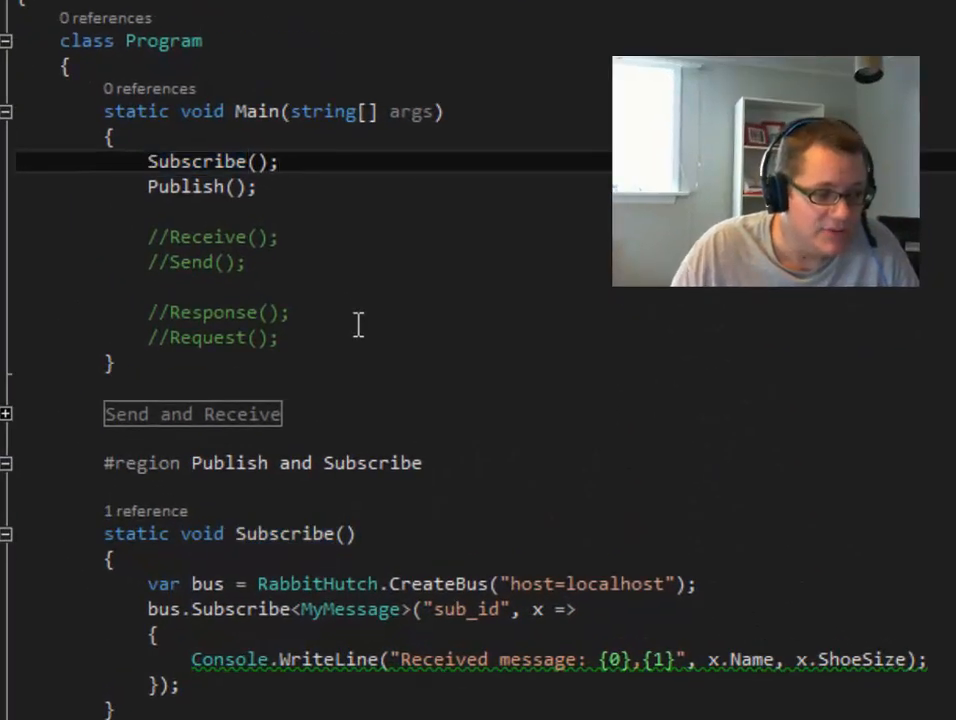
Keep Subscribe() and Publish() active in Main and highlight Subscribe's references to review it
left_click(282, 161)
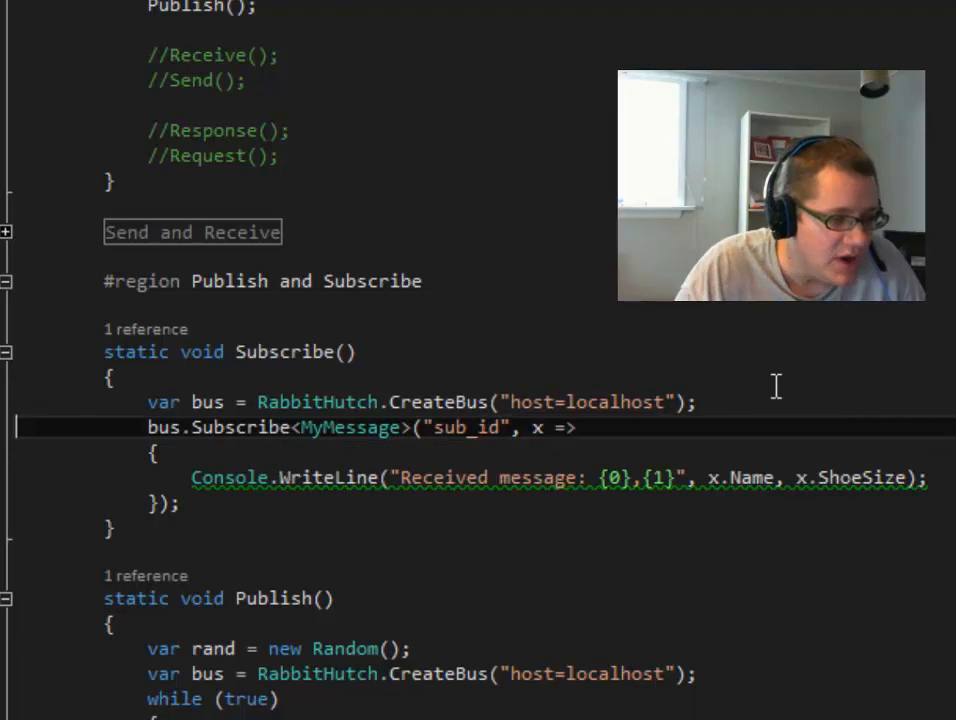
double_click(350, 427)
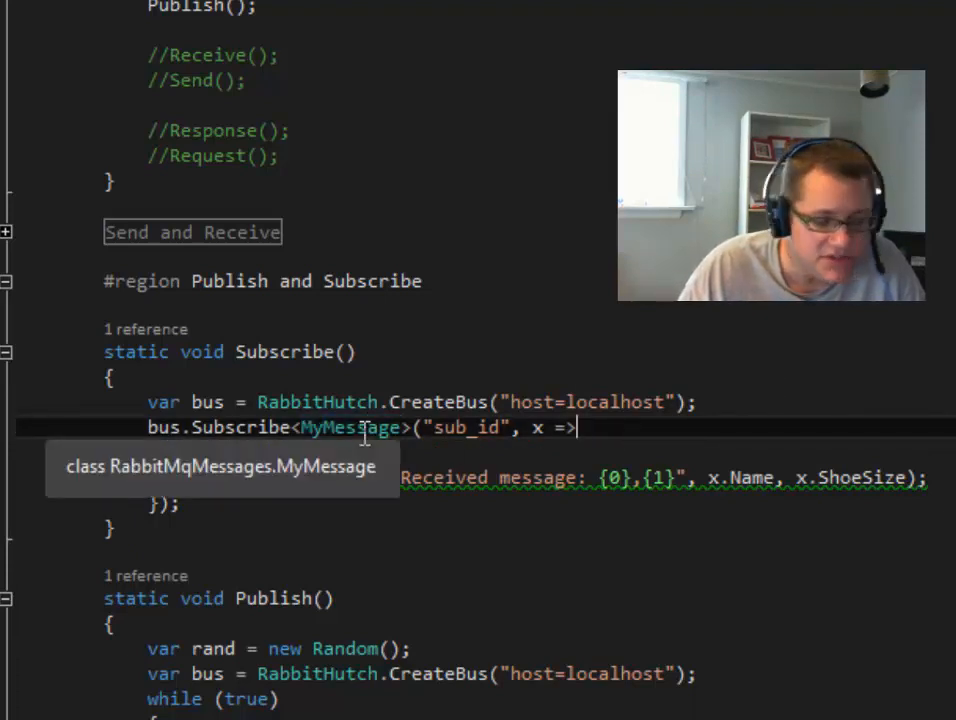
mouse_move(665, 438)
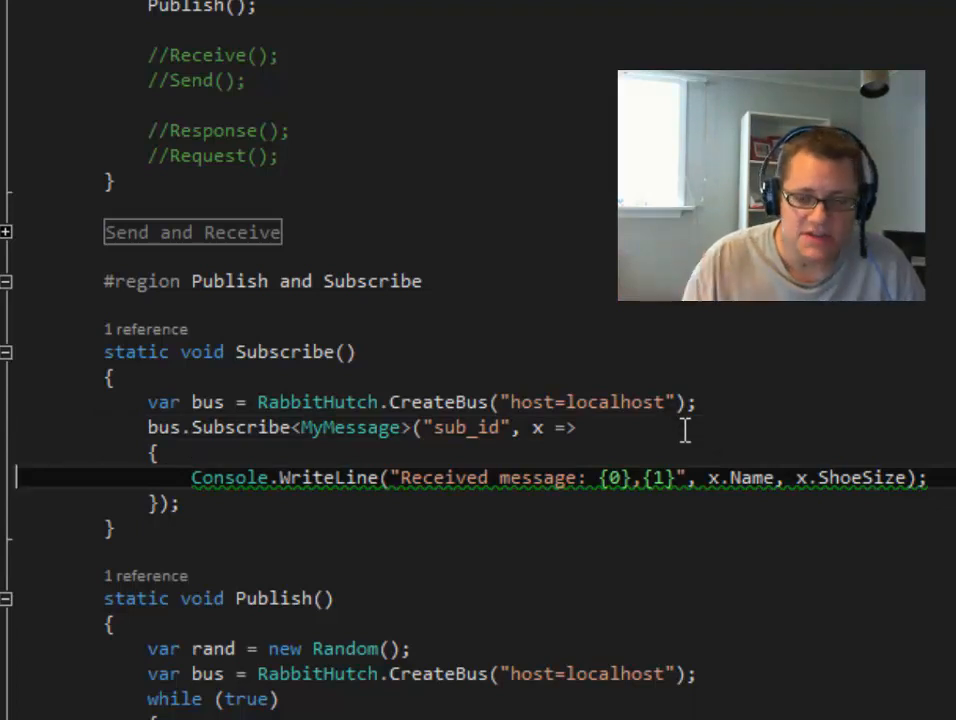
scroll("up", 3)
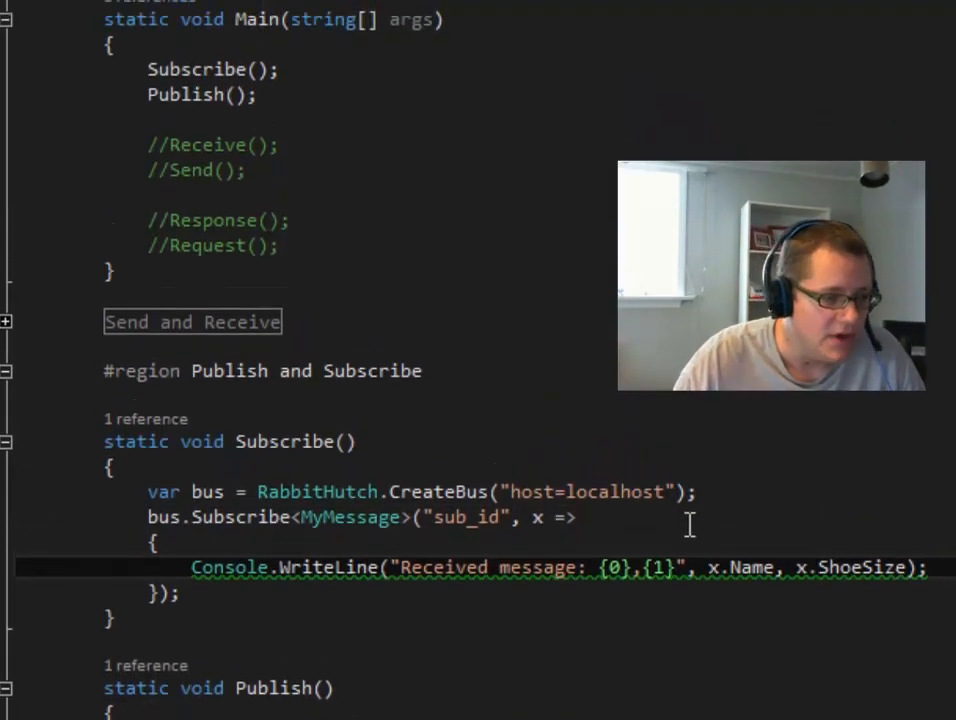
double_click(197, 79)
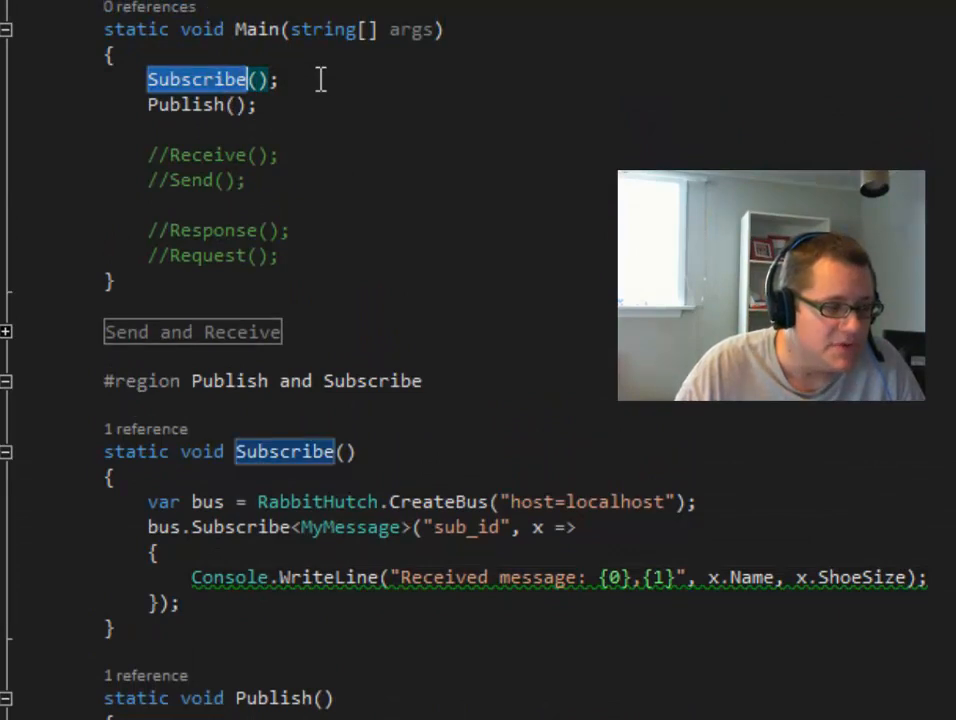
left_click(366, 104)
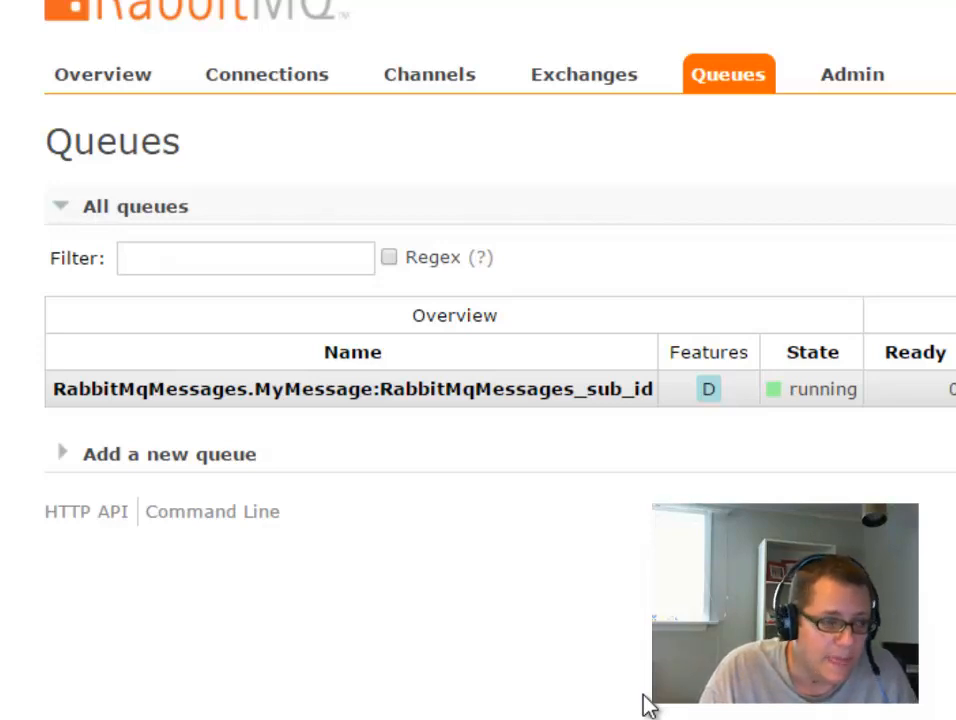
mouse_move(83, 433)
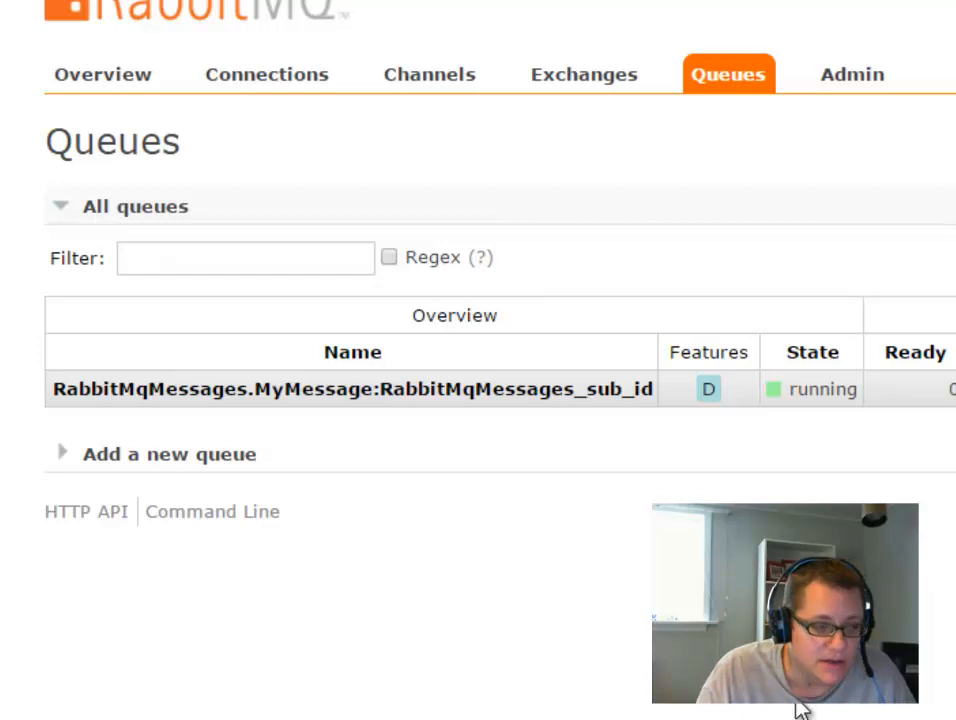
mouse_move(617, 598)
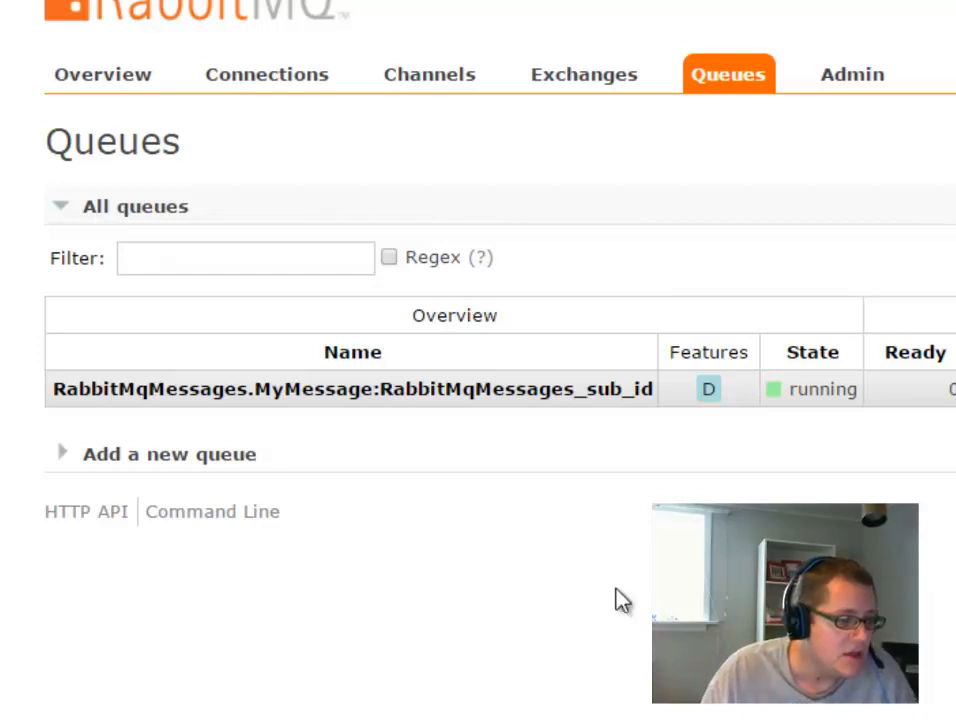
mouse_move(215, 418)
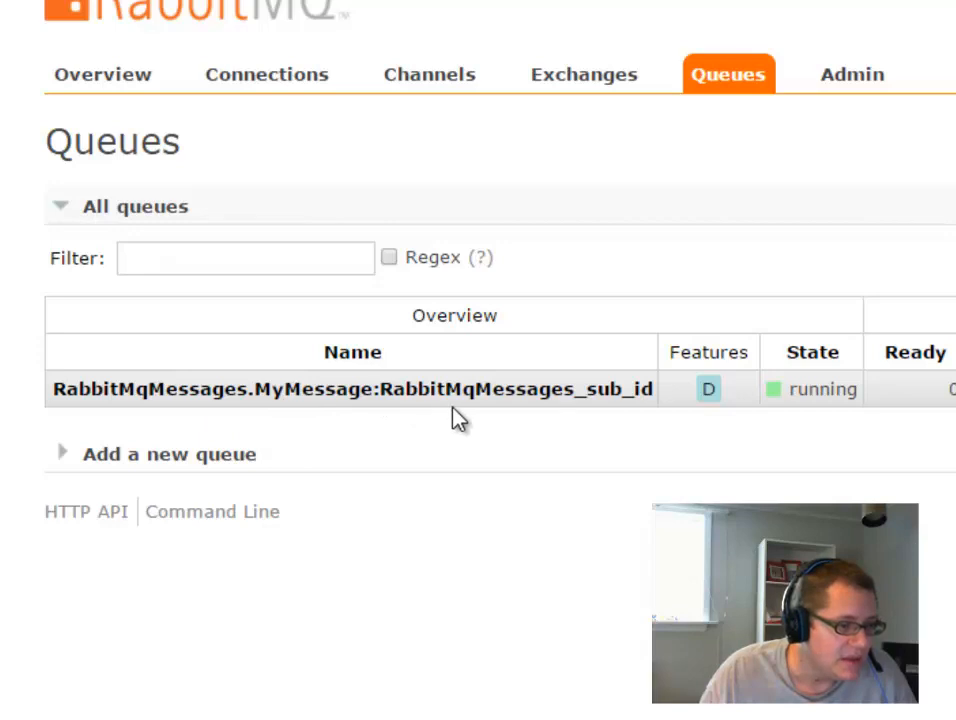
mouse_move(655, 415)
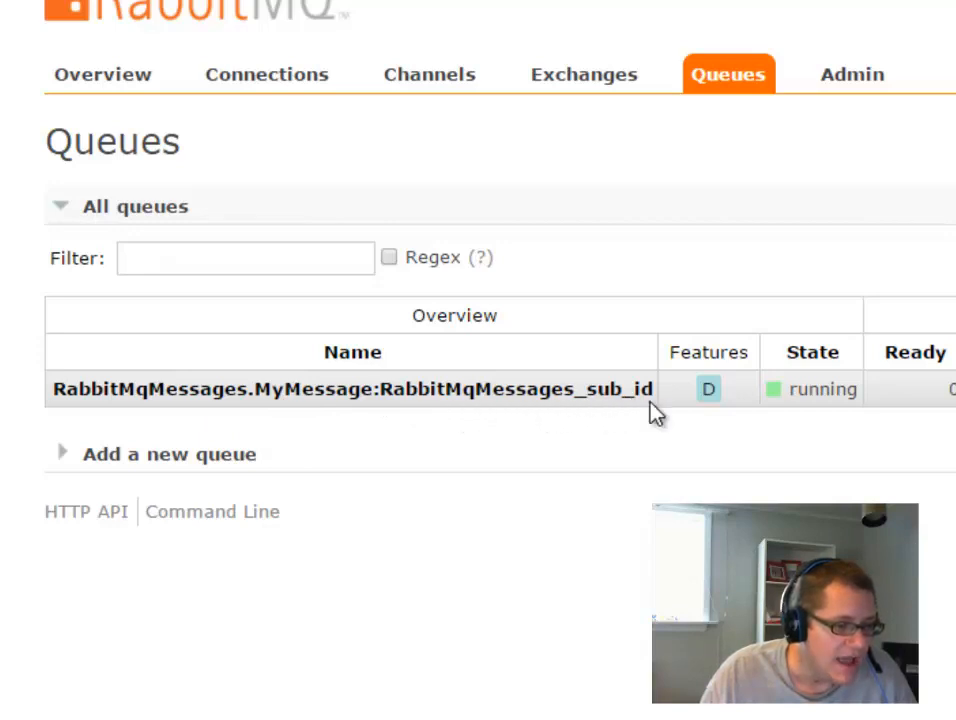
mouse_move(665, 435)
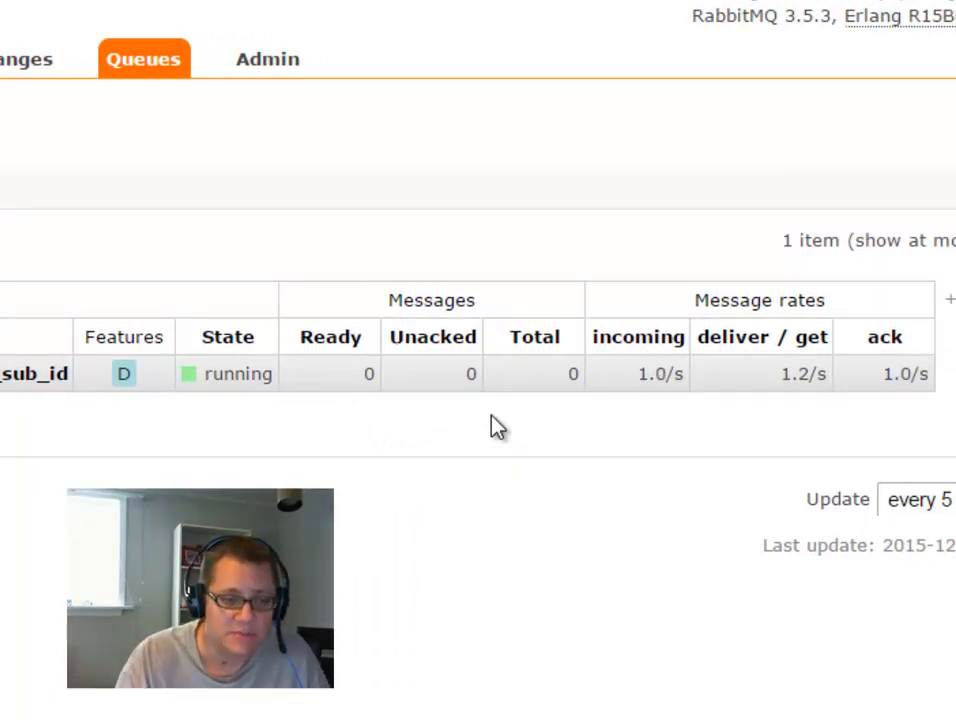
mouse_move(680, 407)
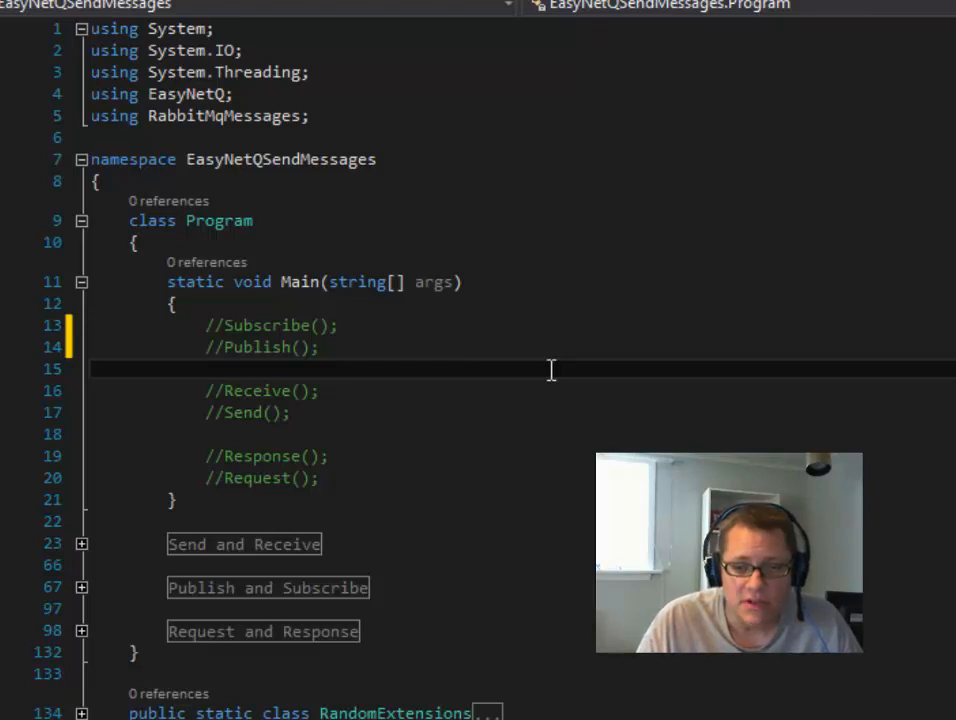
Comment out the Subscribe and Publish calls in Main and enter an uncommented Send();
left_click(206, 369)
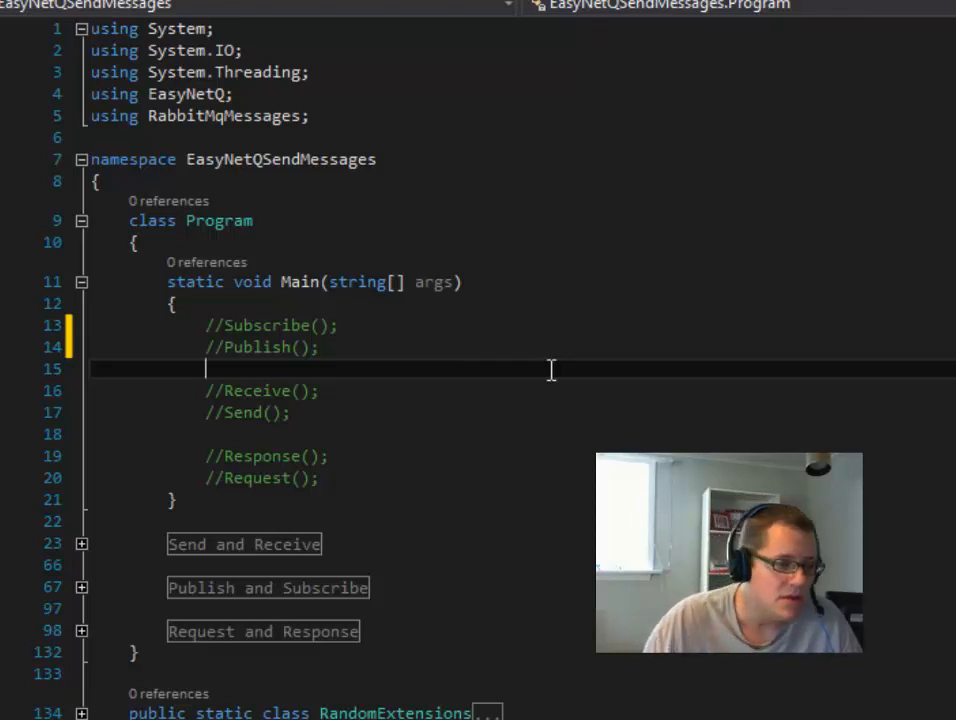
mouse_move(388, 401)
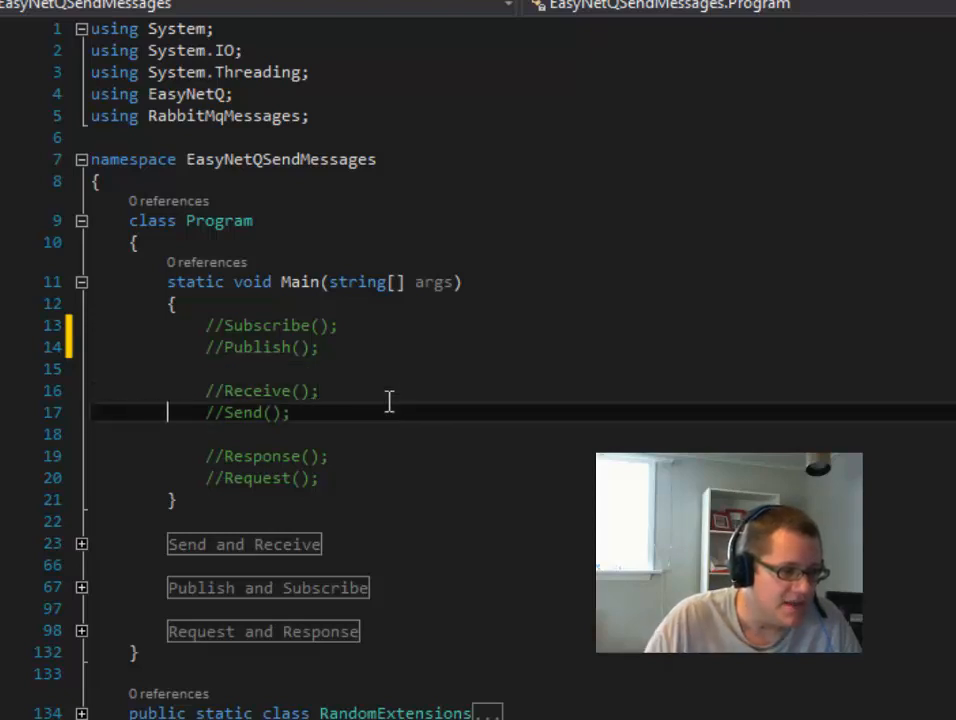
type("Send();")
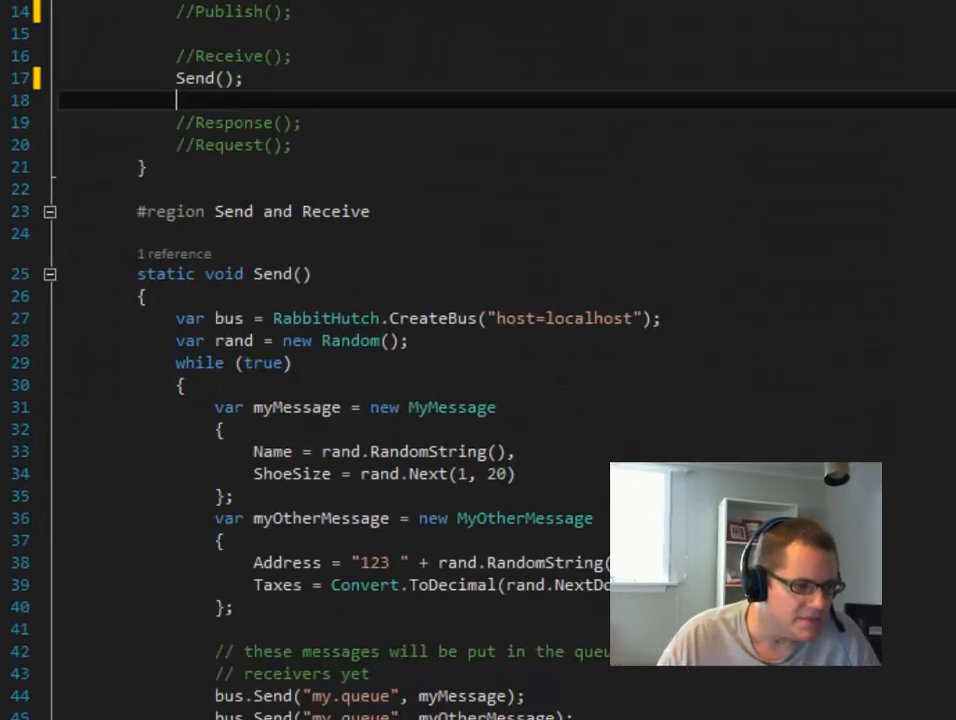
Scroll down to review the Send method sending MyMessage and MyOtherMessage to my.queue
scroll("down", 3)
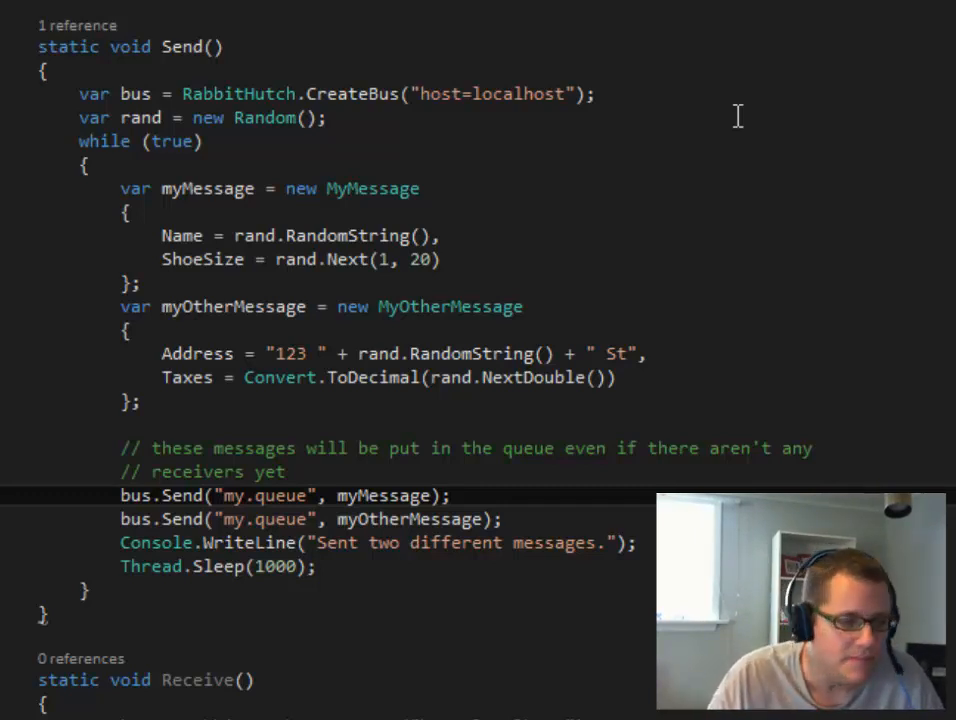
mouse_move(235, 495)
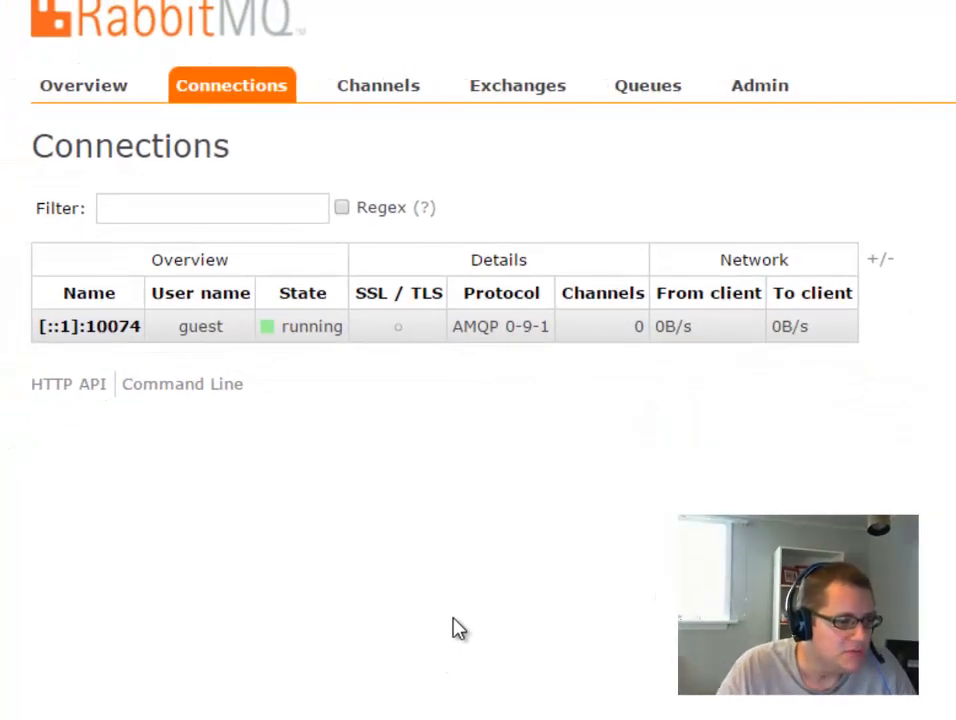
Open the Channels tab to view the guest channel publishing messages
left_click(377, 85)
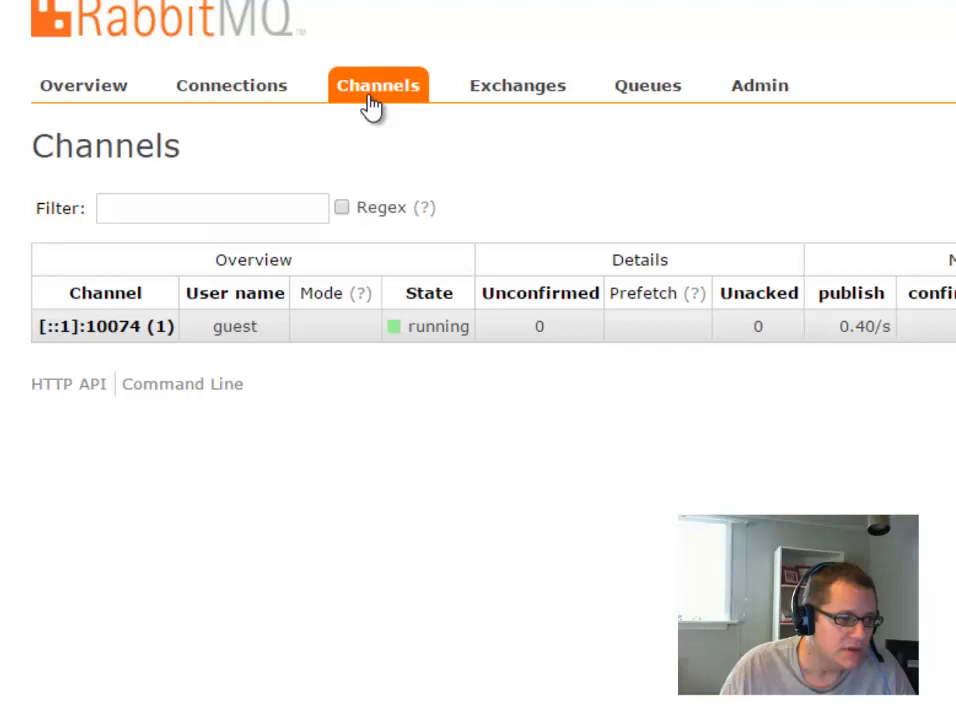
mouse_move(648, 95)
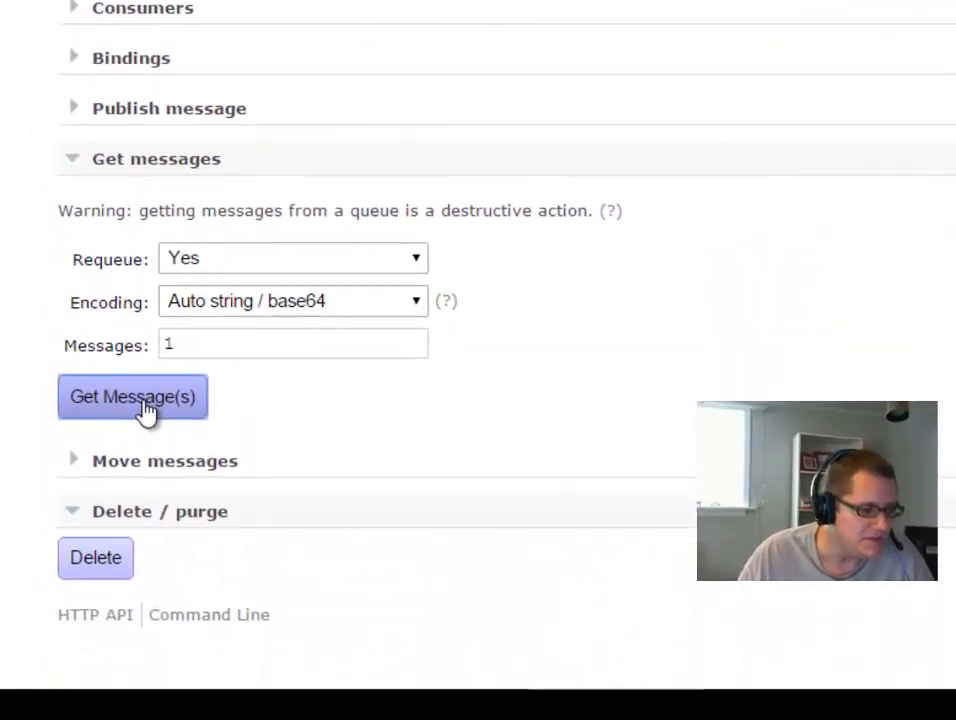
Fetch messages from my.queue repeatedly, showing MyMessage and MyOtherMessage payloads
left_click(132, 397)
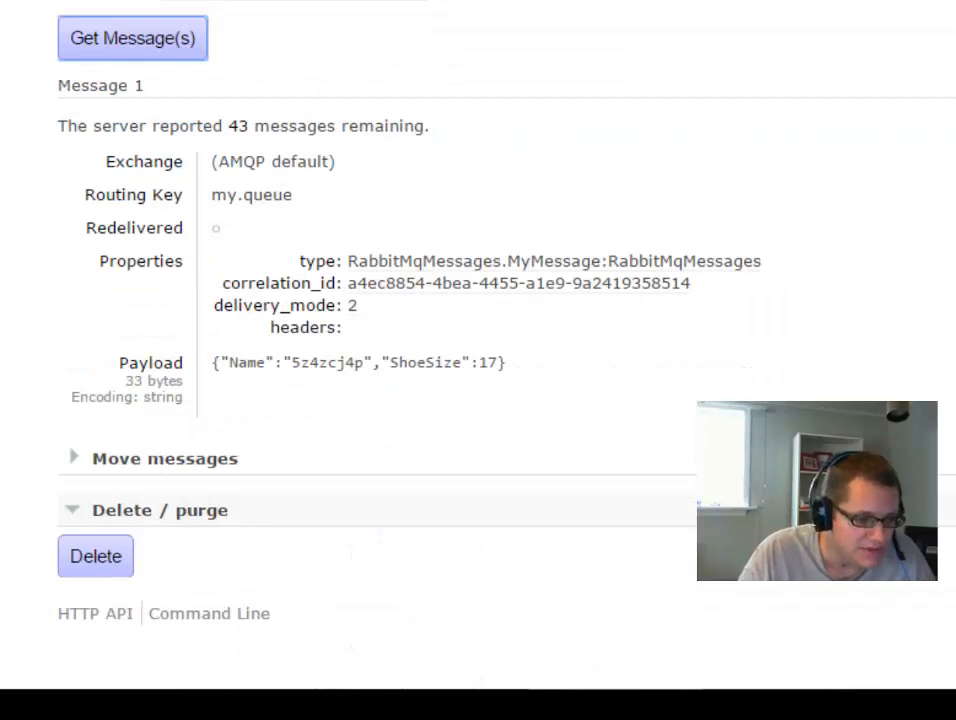
mouse_move(518, 379)
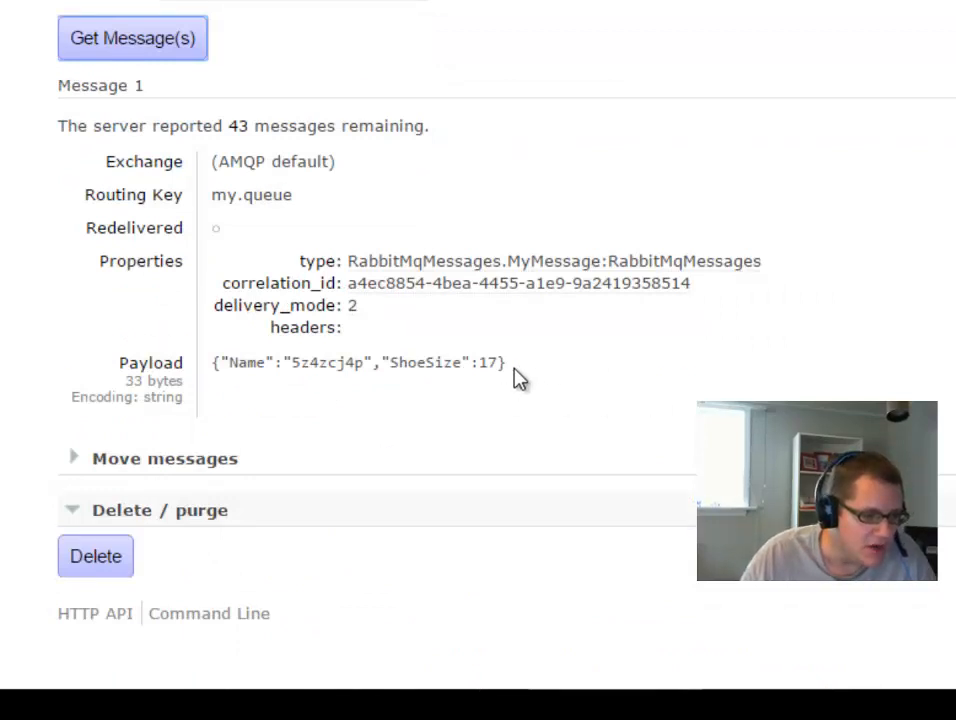
mouse_move(532, 398)
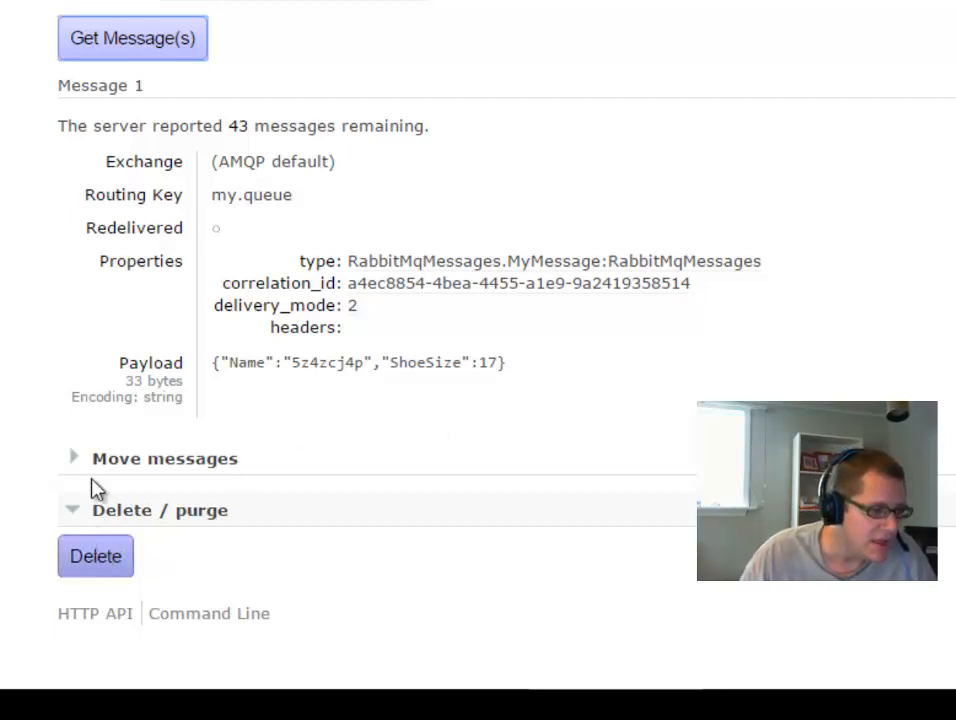
left_click(132, 38)
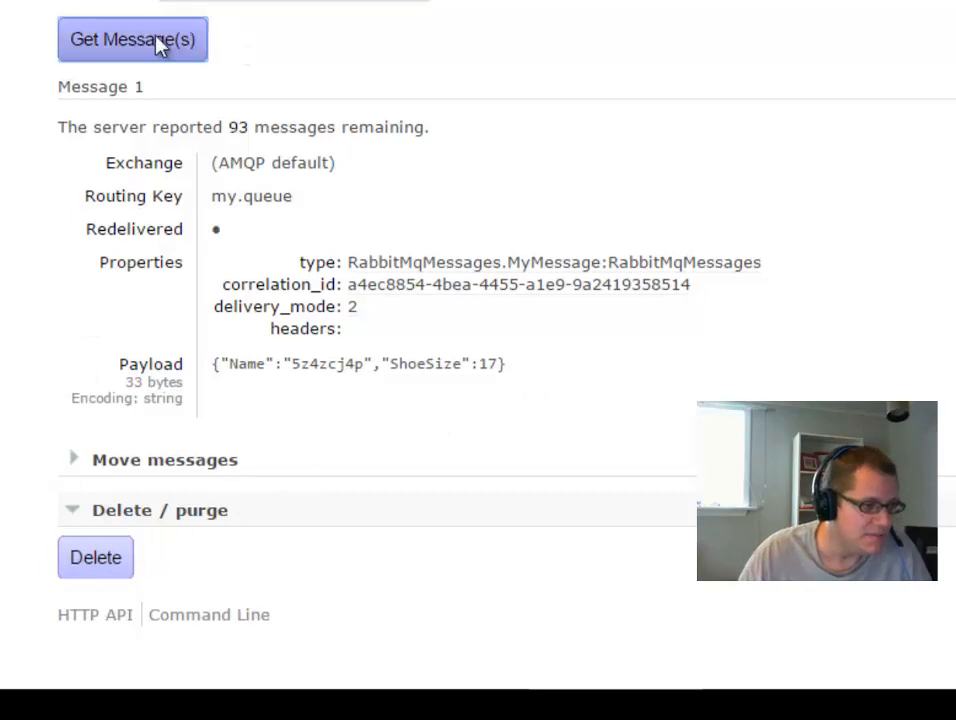
left_click(132, 39)
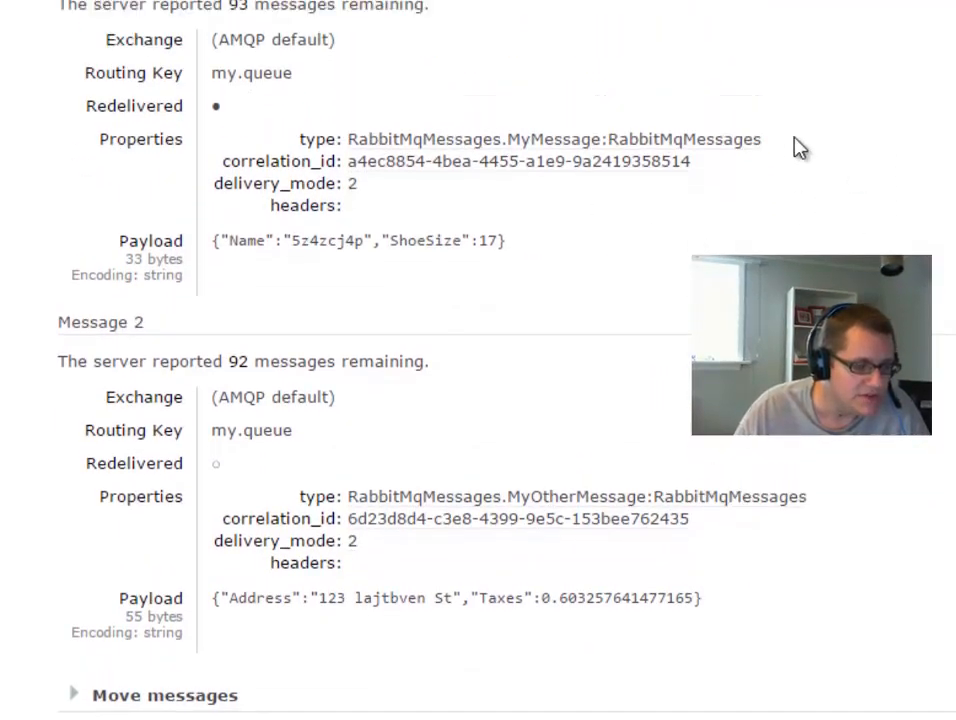
mouse_move(826, 166)
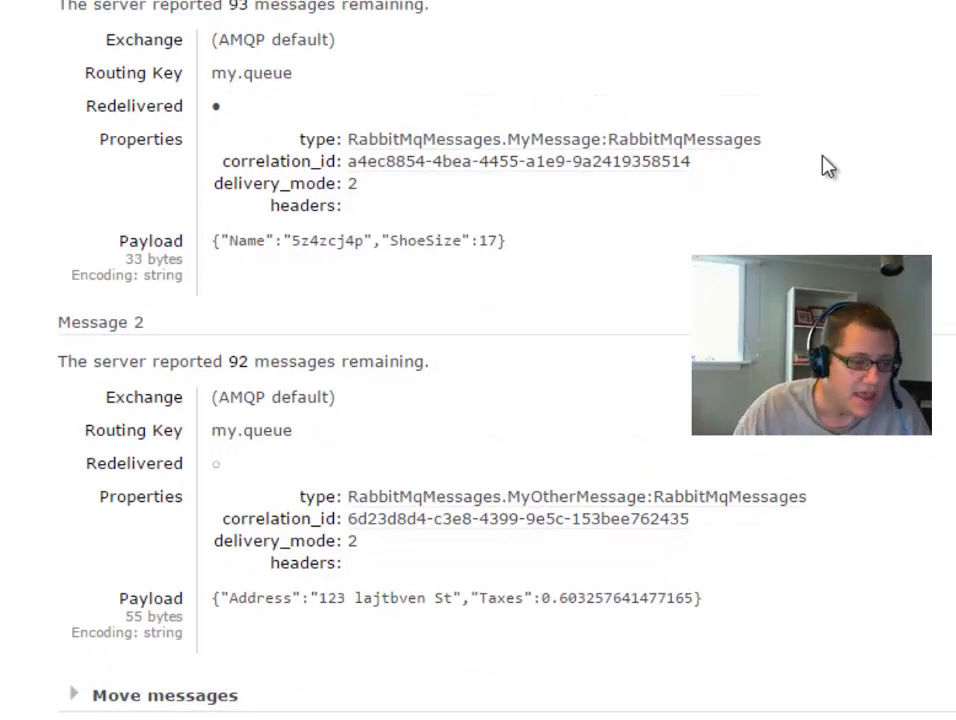
mouse_move(883, 532)
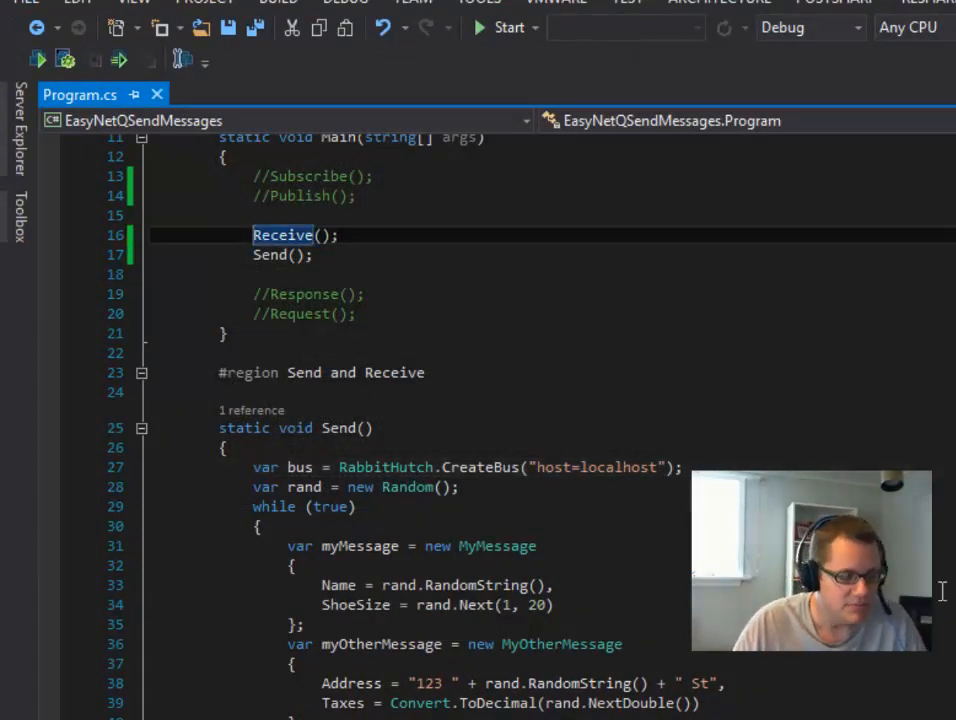
scroll("down", 3)
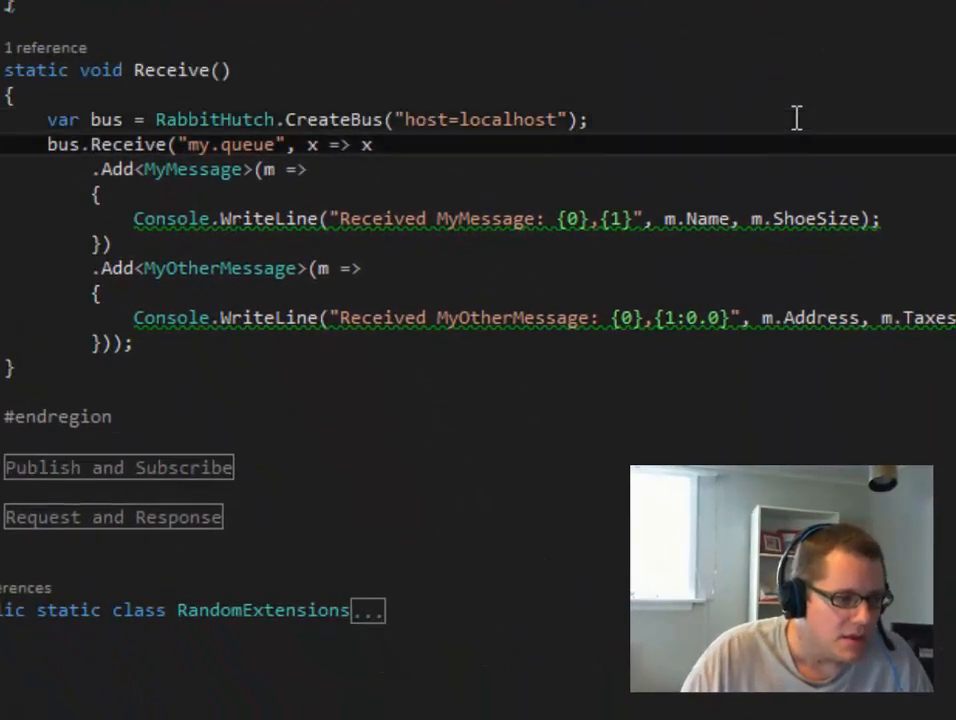
triple_click(300, 119)
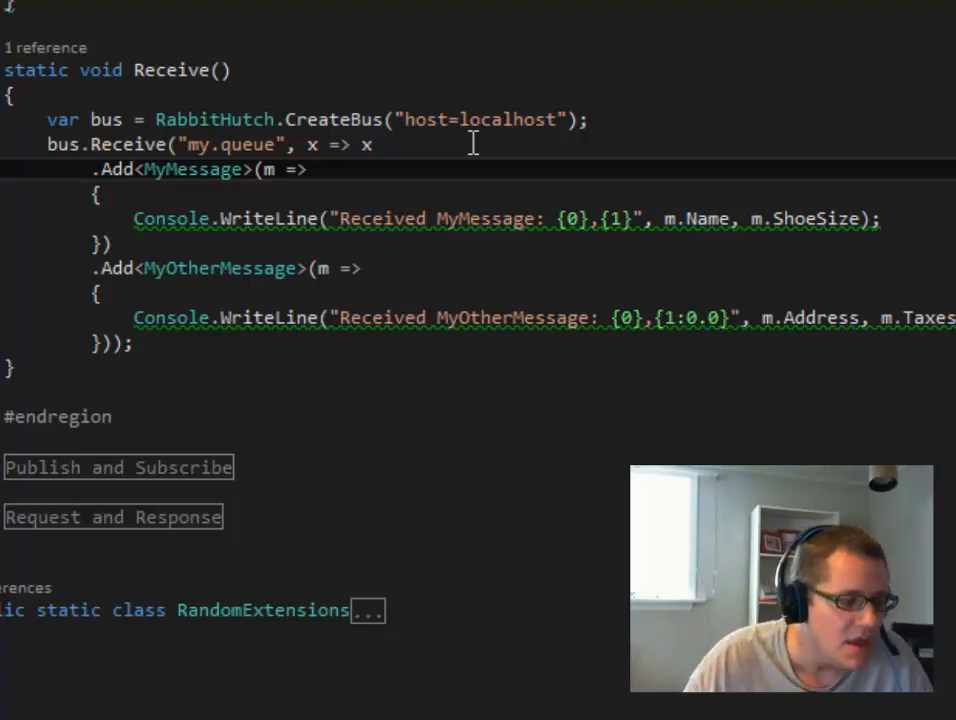
mouse_move(367, 143)
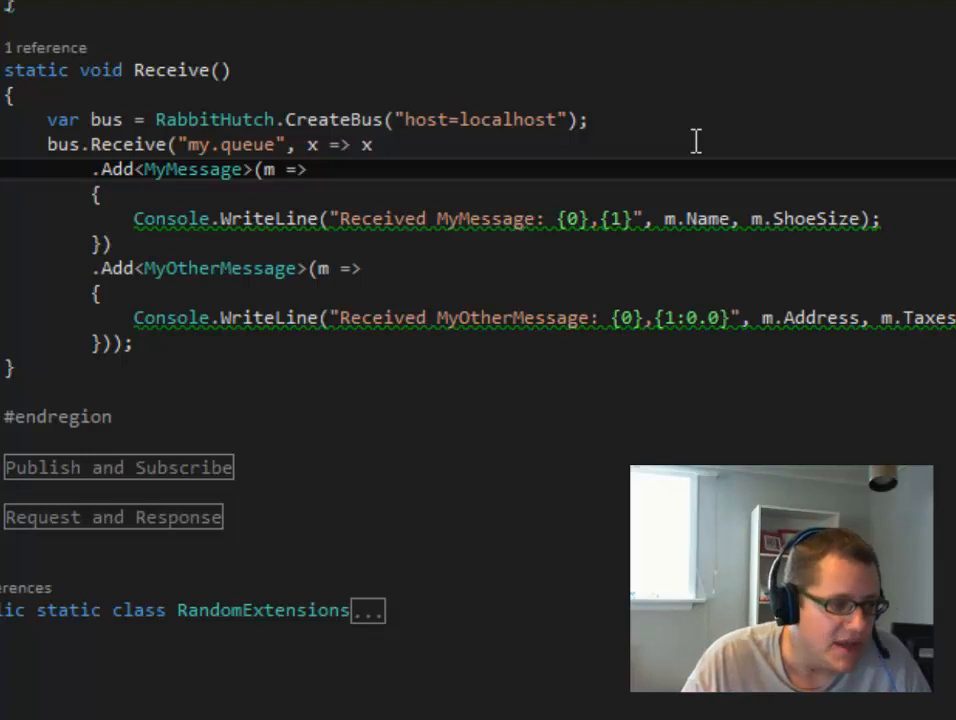
mouse_move(548, 156)
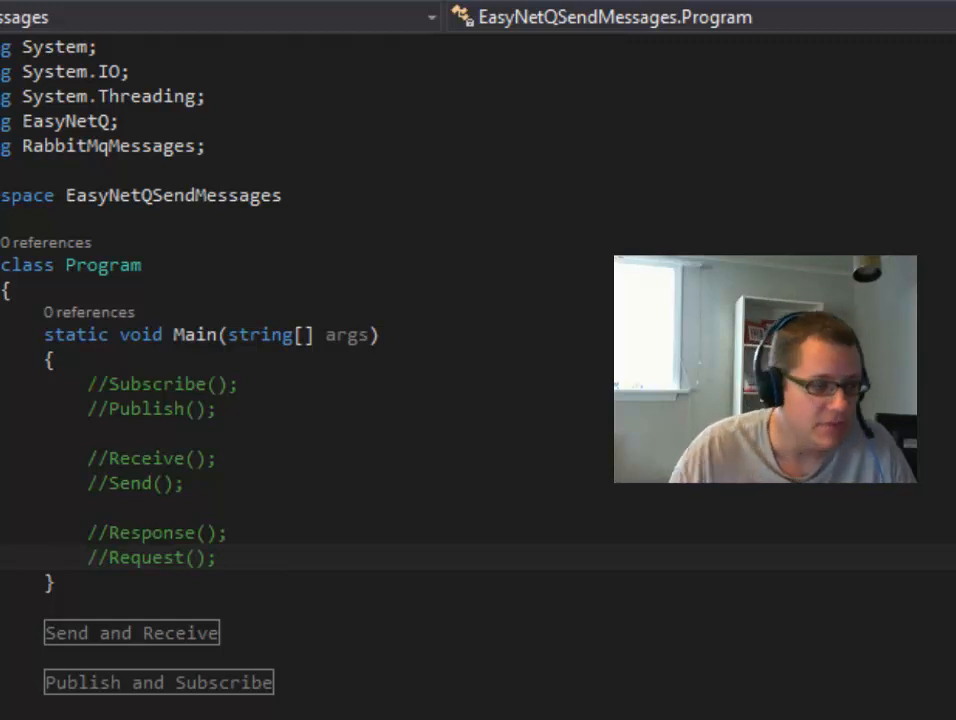
Scroll through the Request method's loop that sends a random MyMessage every second
scroll("down", 3)
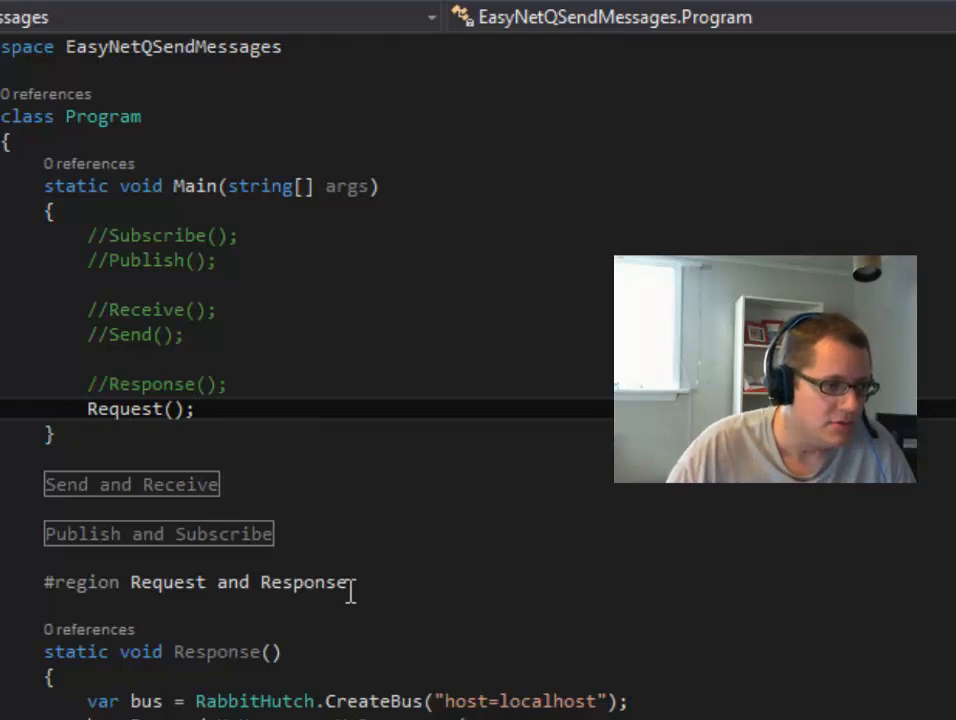
scroll("down", 3)
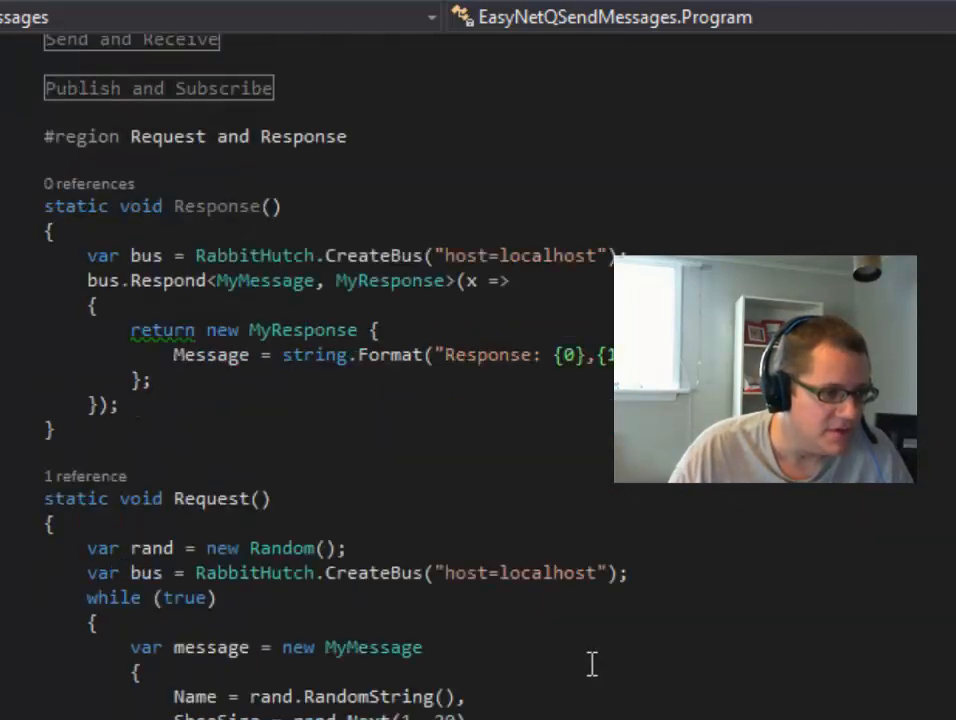
scroll("down", 3)
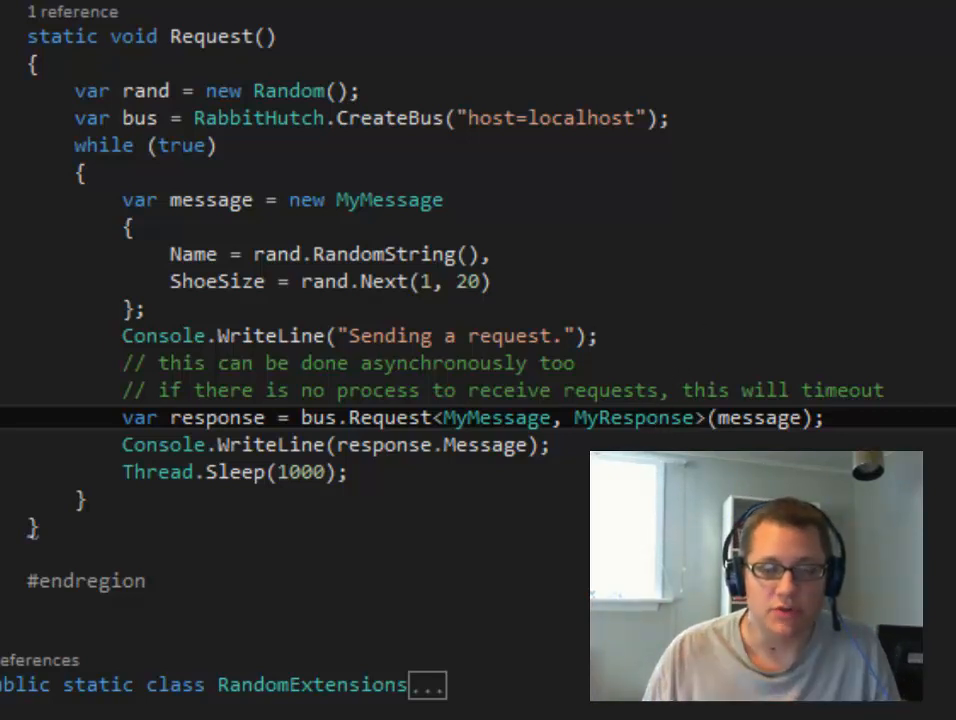
mouse_move(762, 418)
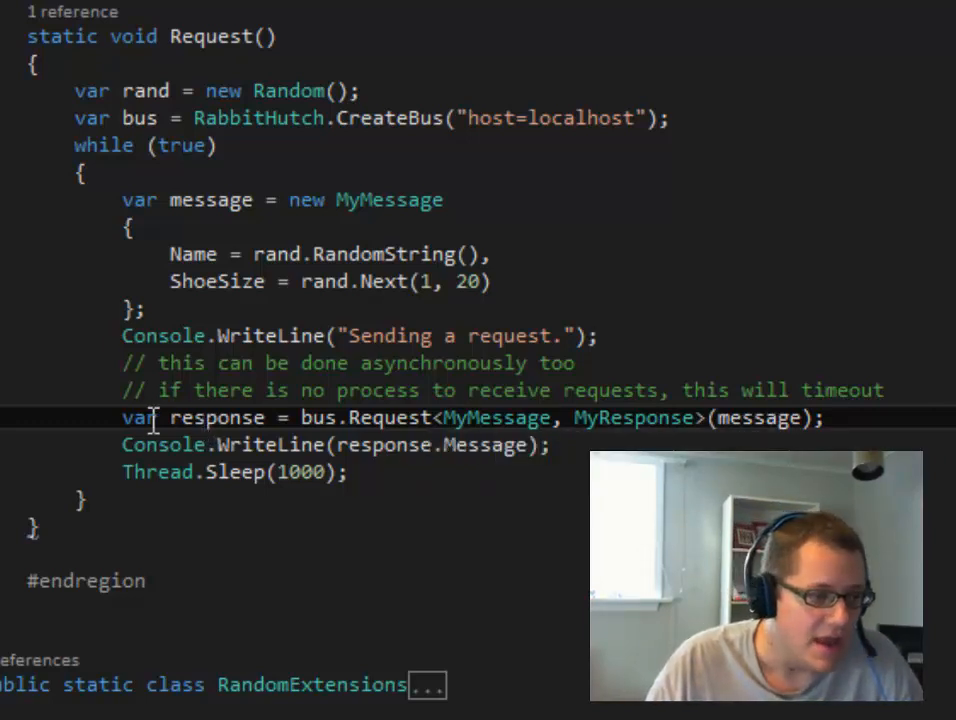
mouse_move(138, 417)
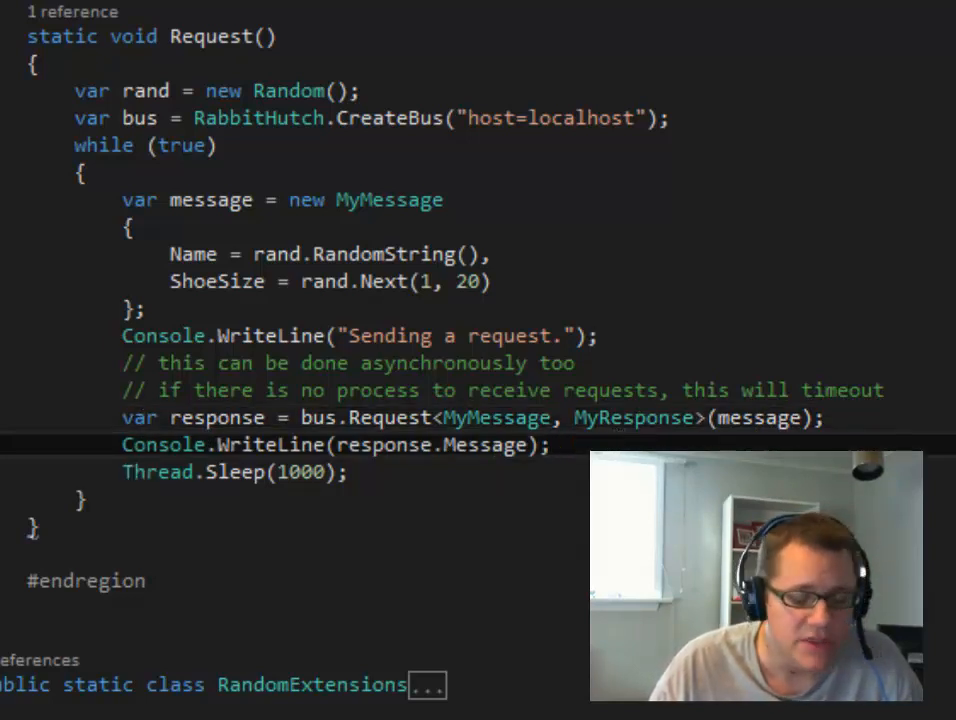
mouse_move(505, 444)
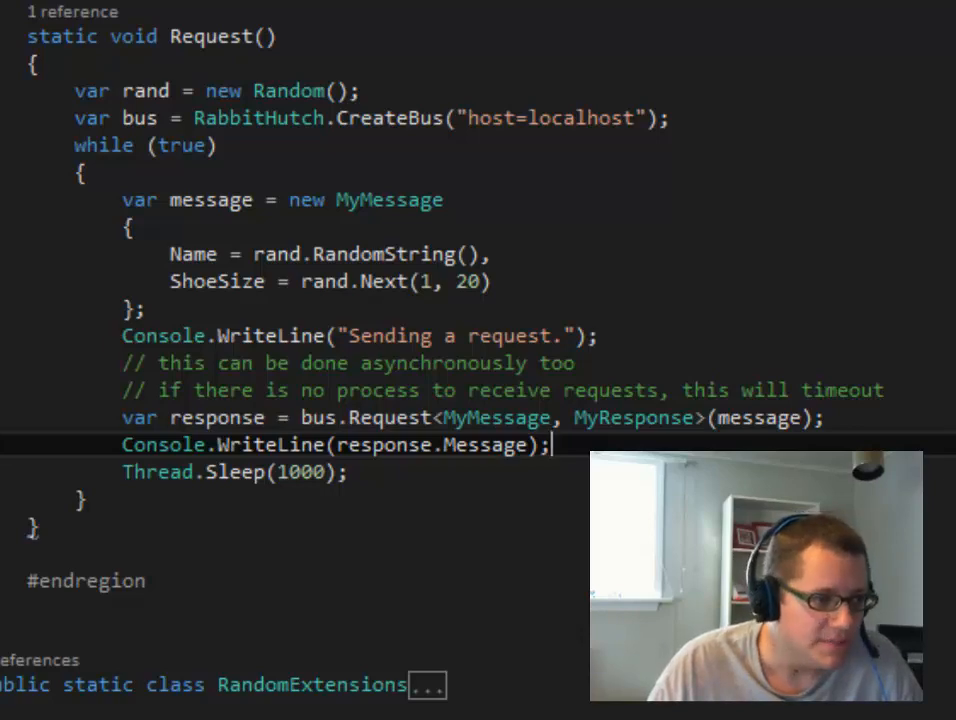
scroll("up", 3)
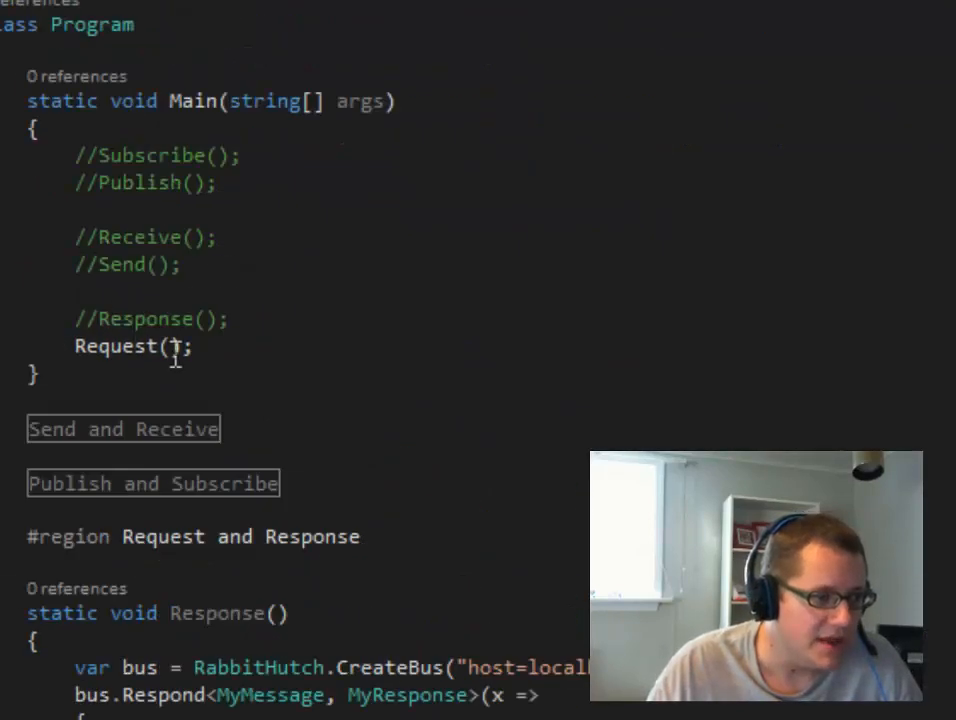
scroll("down", 3)
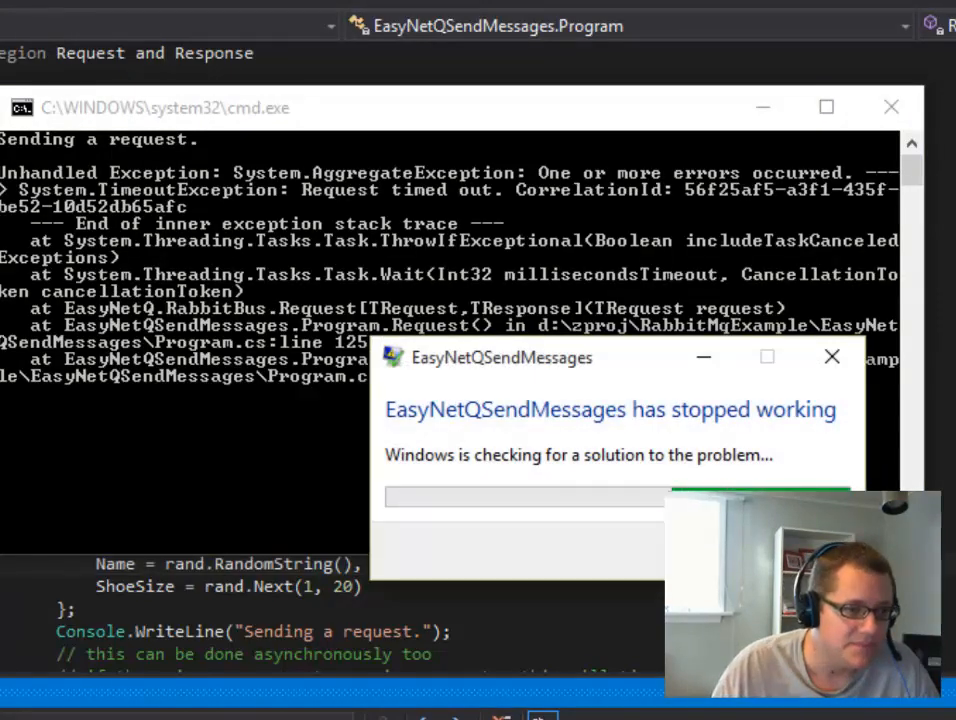
left_click(831, 357)
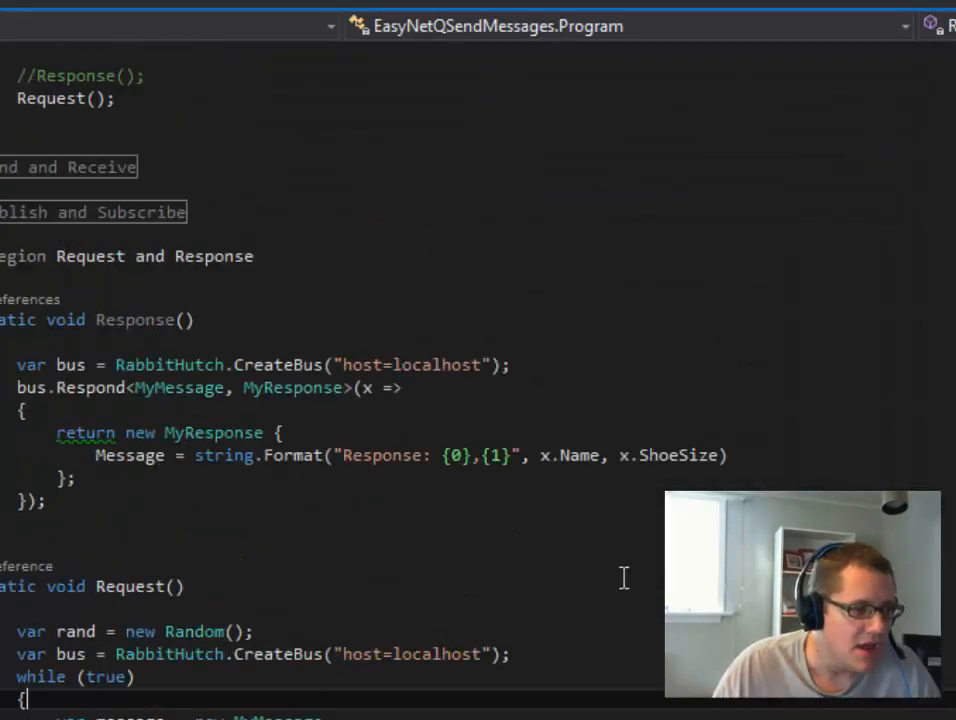
Scroll through Main to the commented-out Response() call beside Request()
scroll("up", 3)
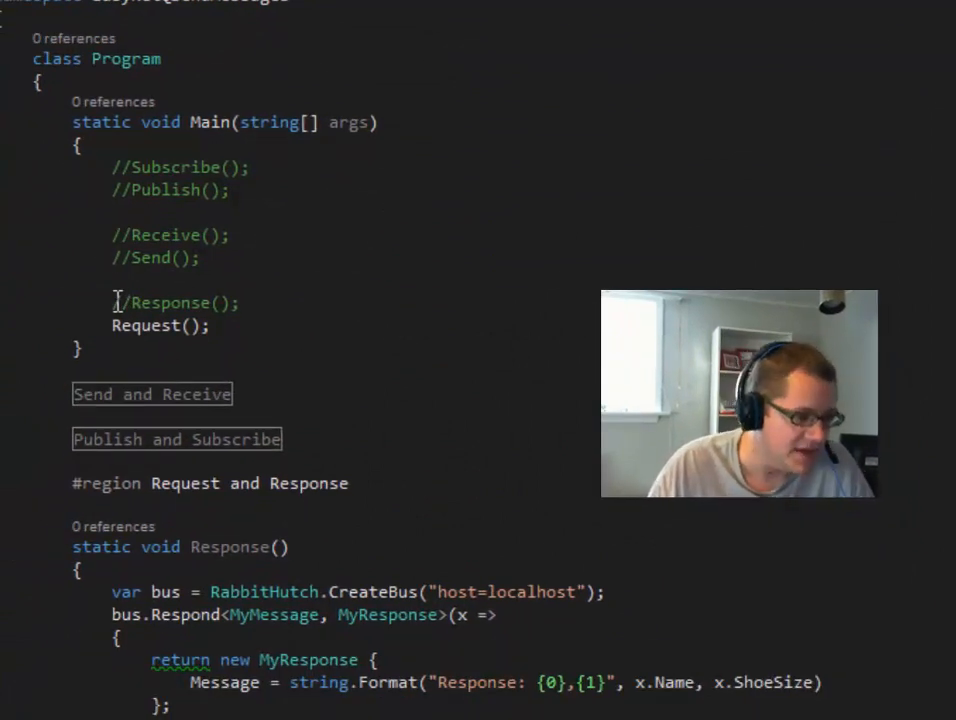
scroll("down", 3)
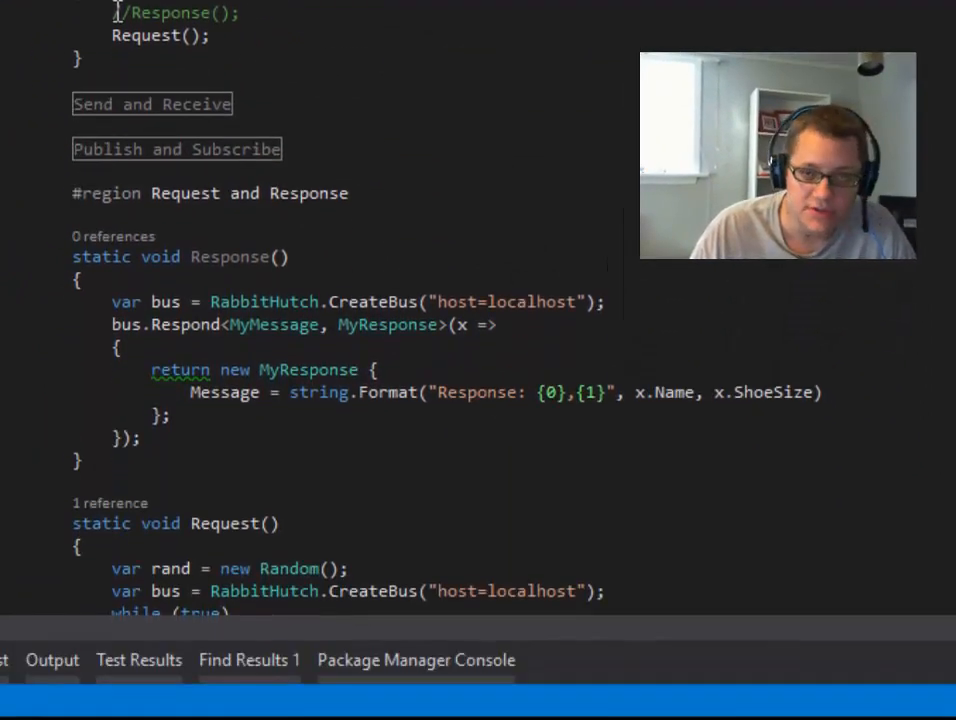
scroll("down", 3)
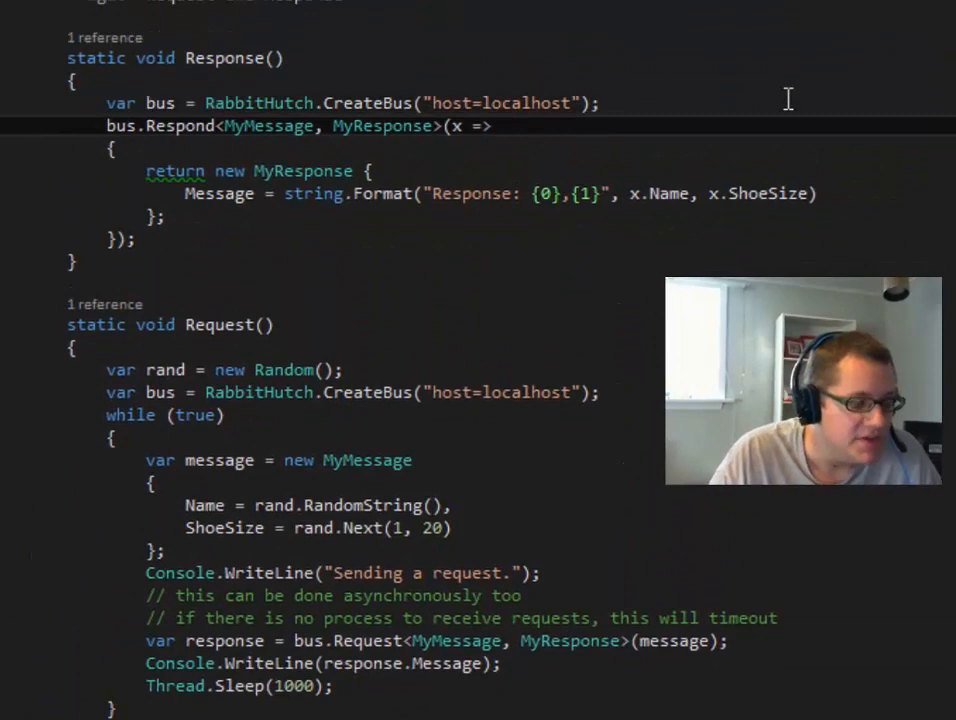
scroll("down", 3)
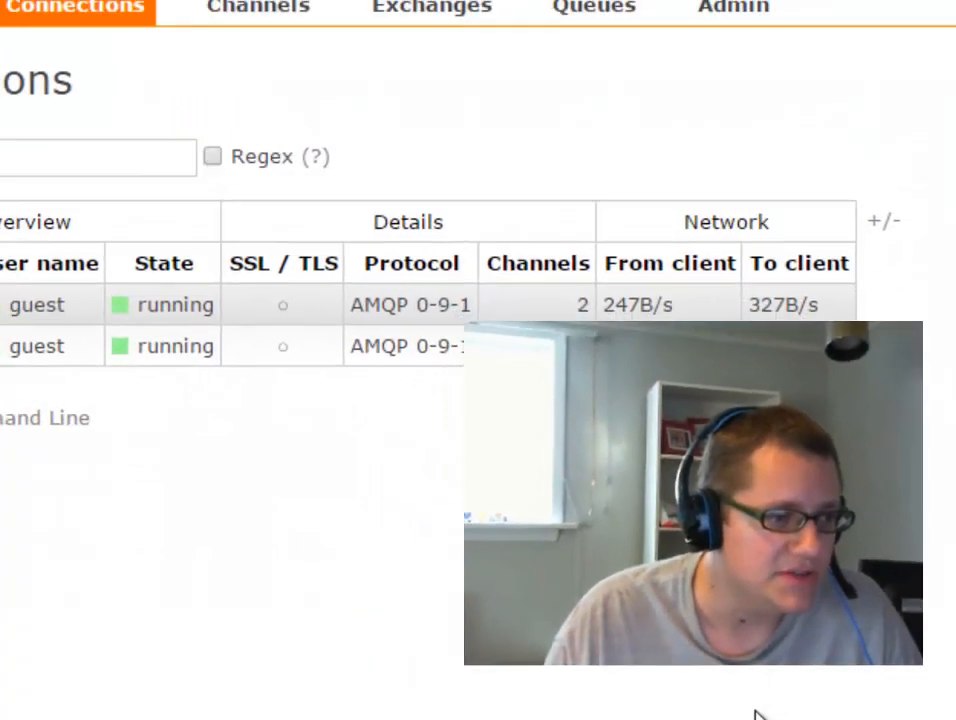
Review the broker's open channels, then select the Response() call in Main
scroll("up", 3)
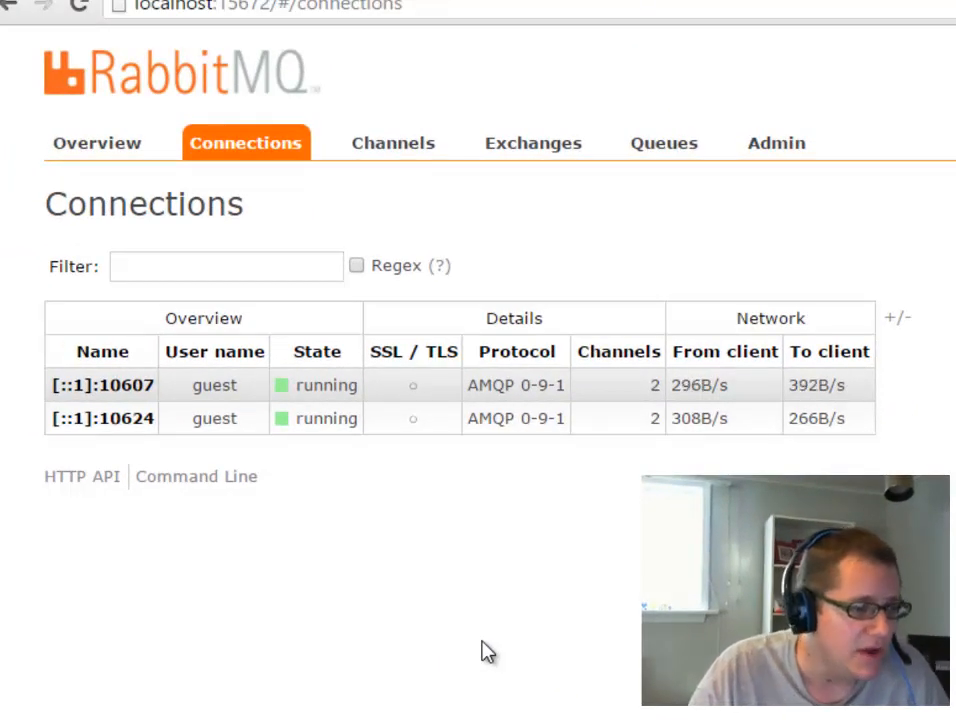
mouse_move(388, 150)
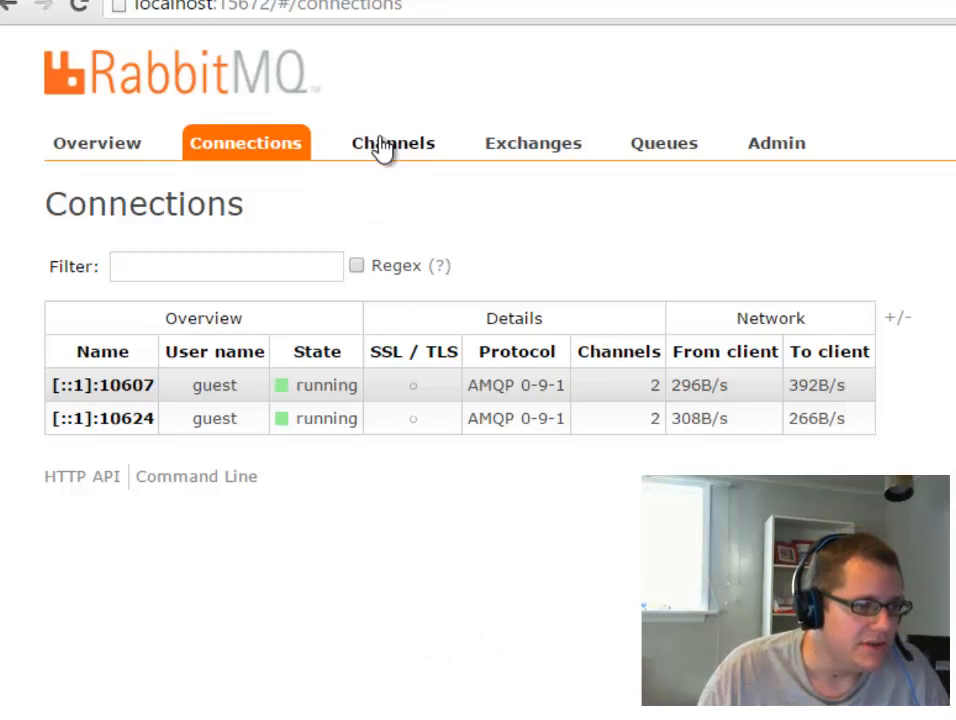
left_click(664, 142)
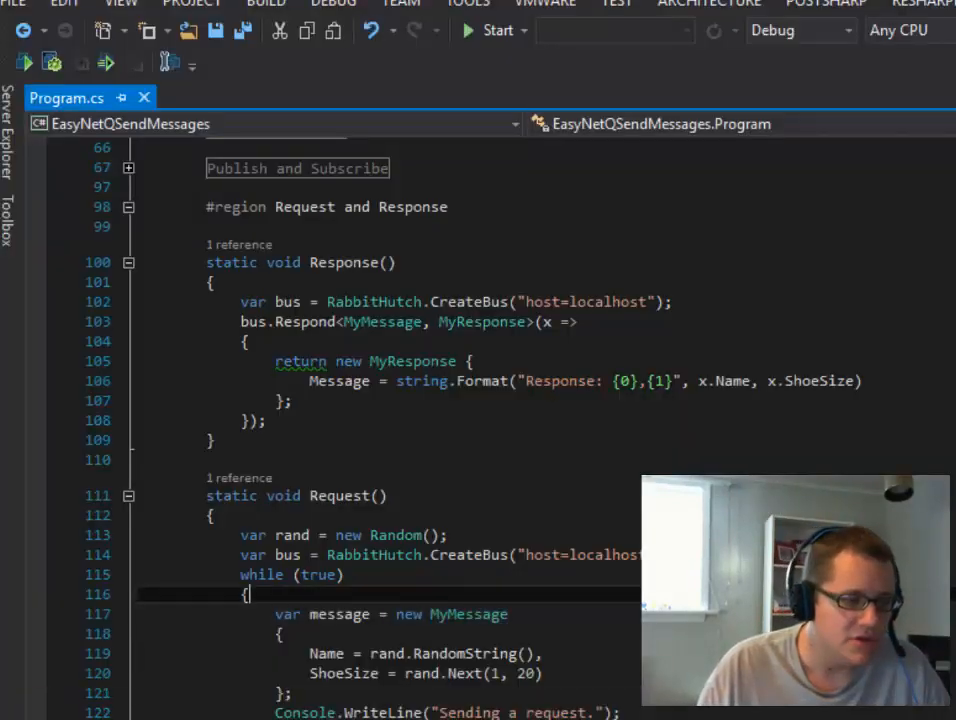
scroll("up", 3)
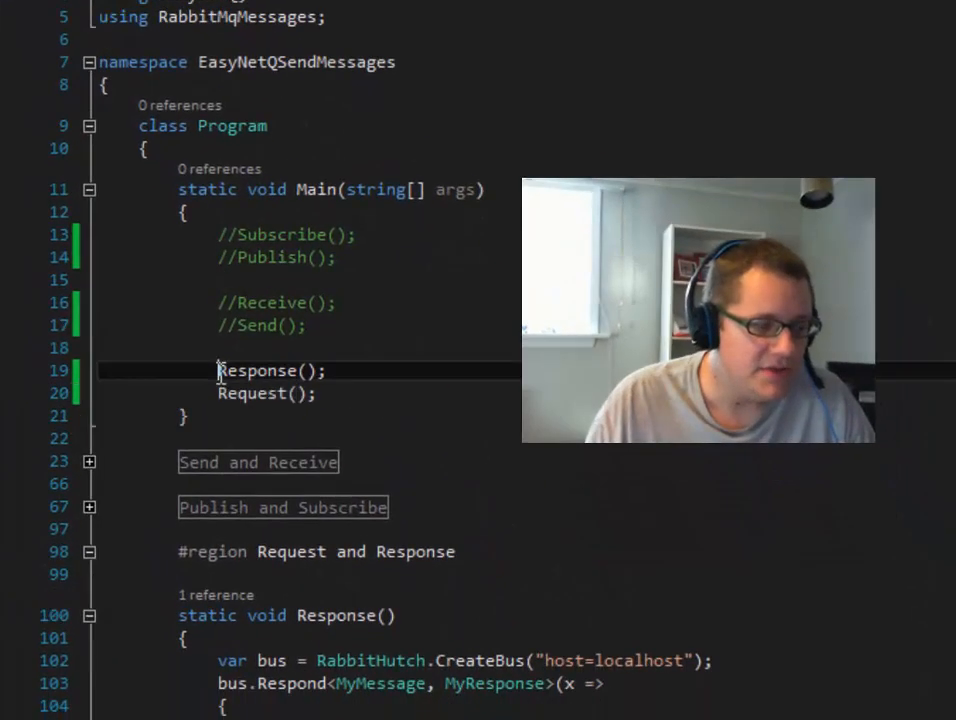
double_click(258, 370)
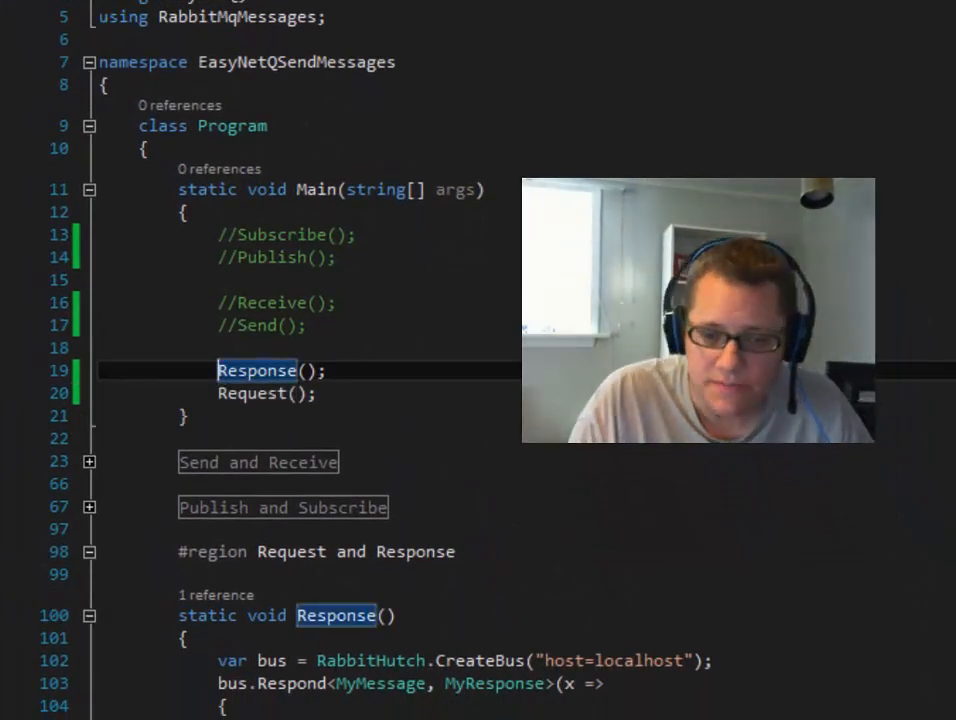